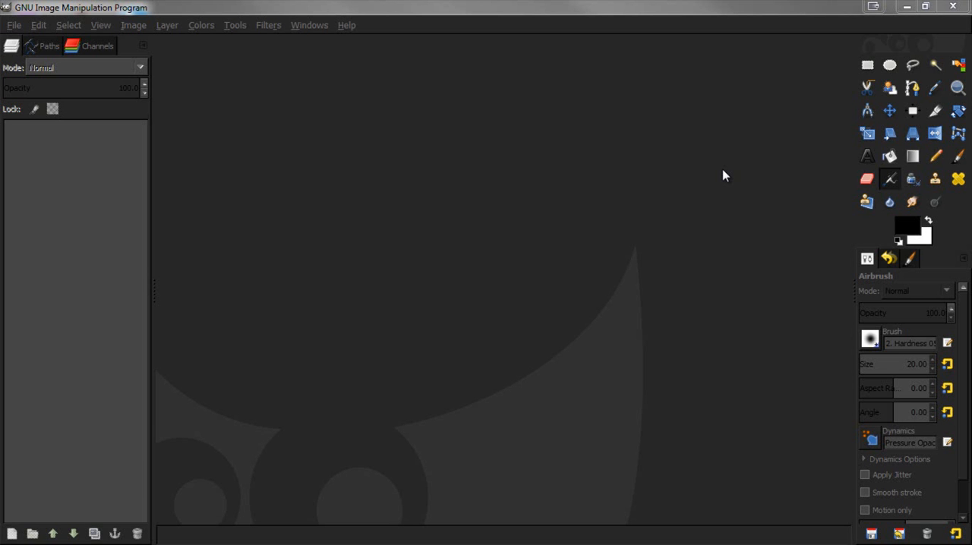
mouse_move(890, 180)
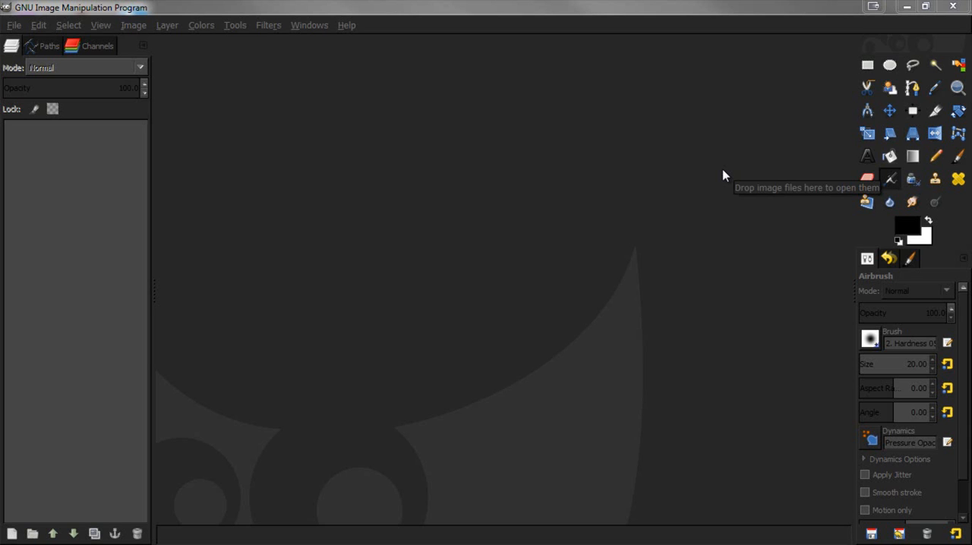
mouse_move(83, 83)
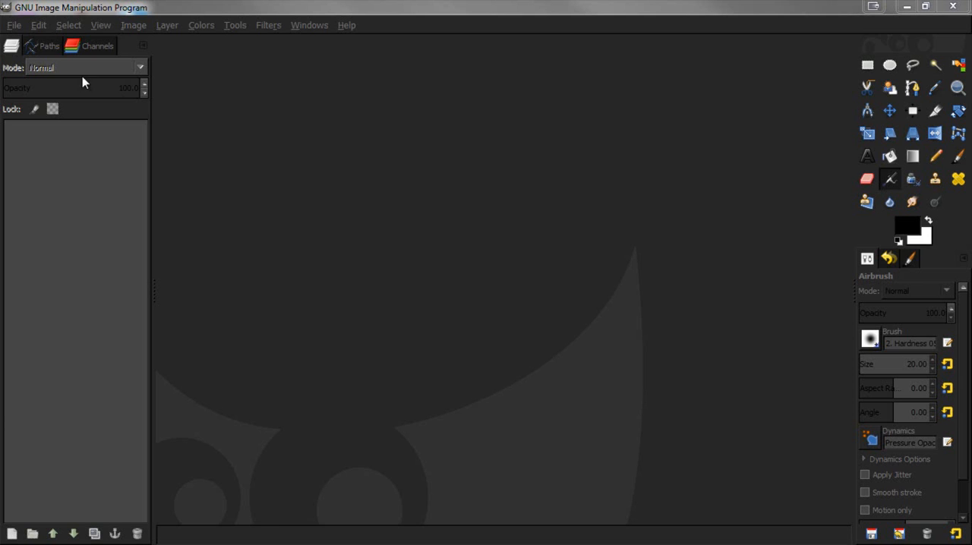
mouse_move(14, 25)
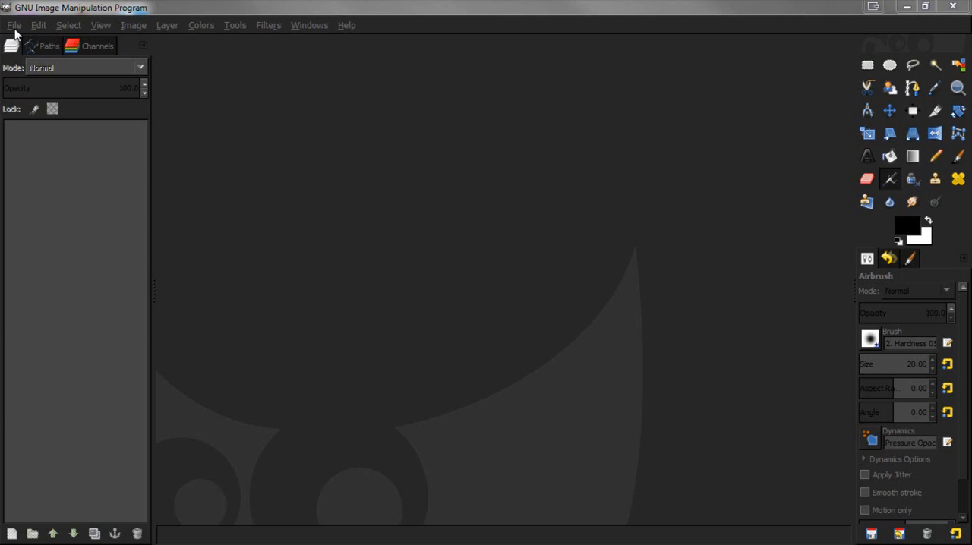
Create a new blank white 640×400 image with Advanced Options expanded.
click(12, 25)
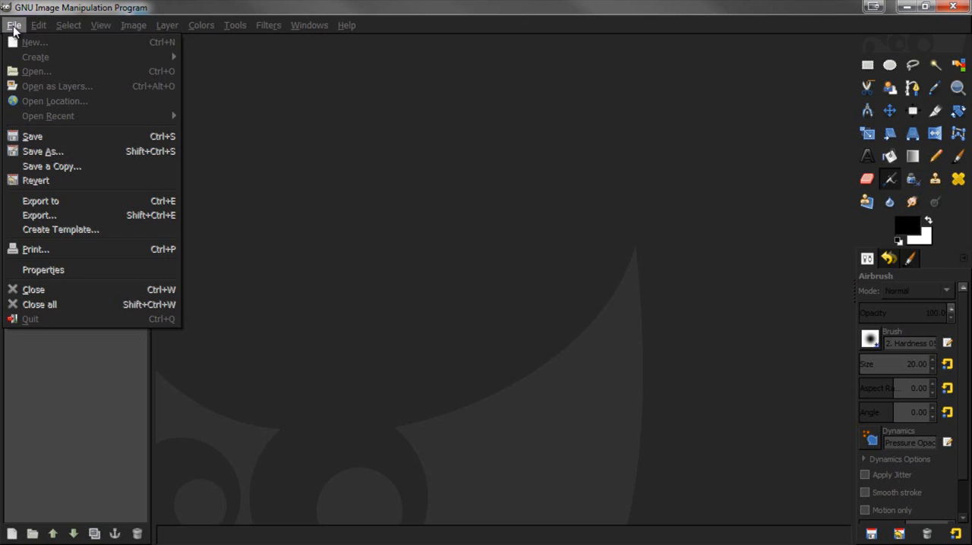
click(35, 42)
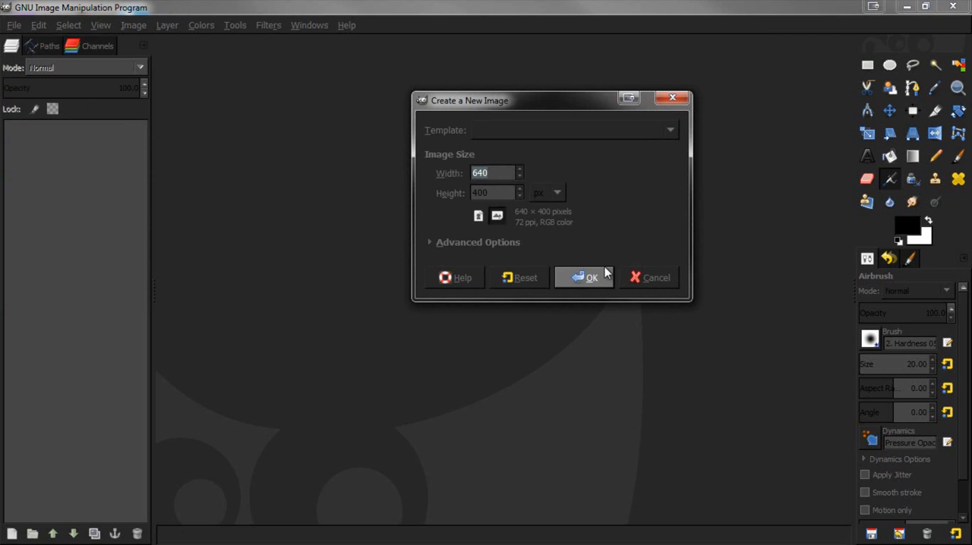
click(428, 242)
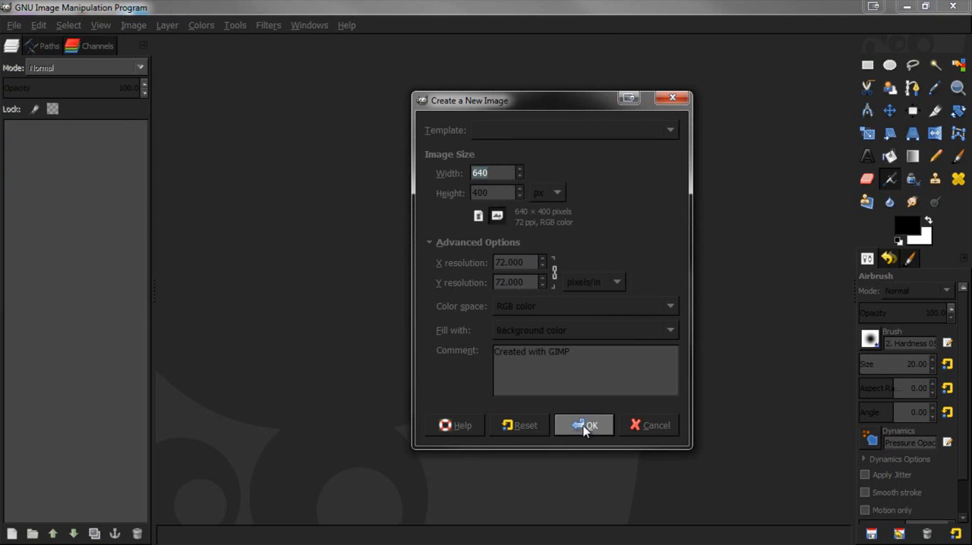
click(584, 426)
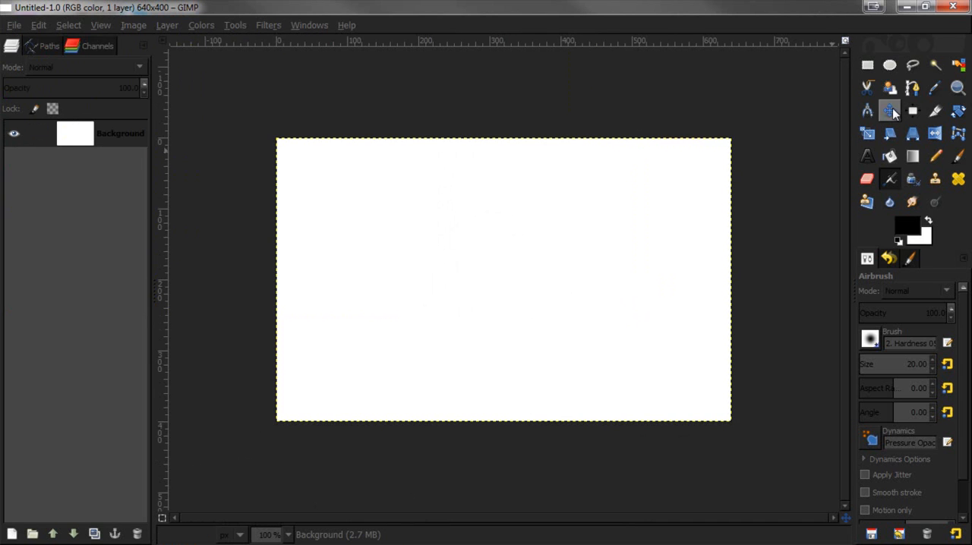
Fill the background with a gray radial gradient drawn outward from the canvas centre.
click(907, 225)
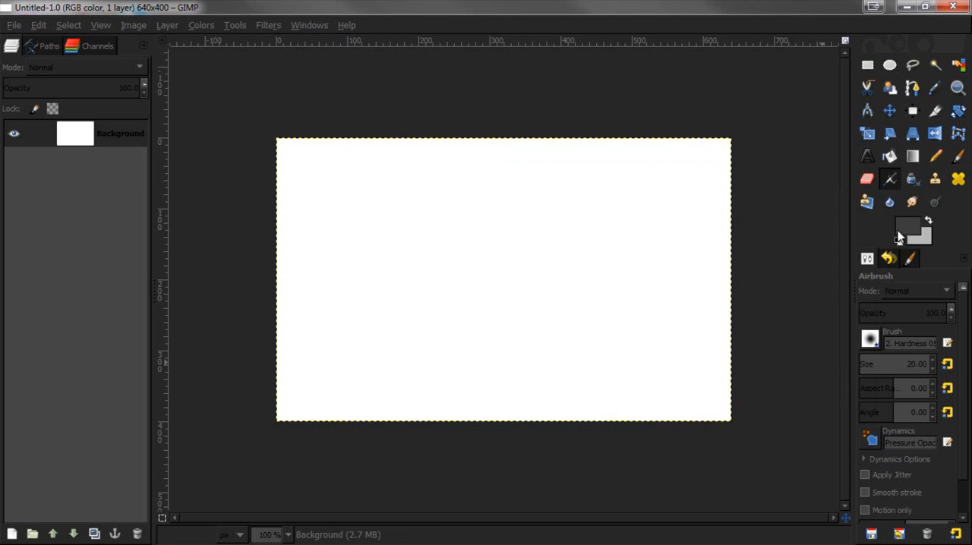
click(908, 225)
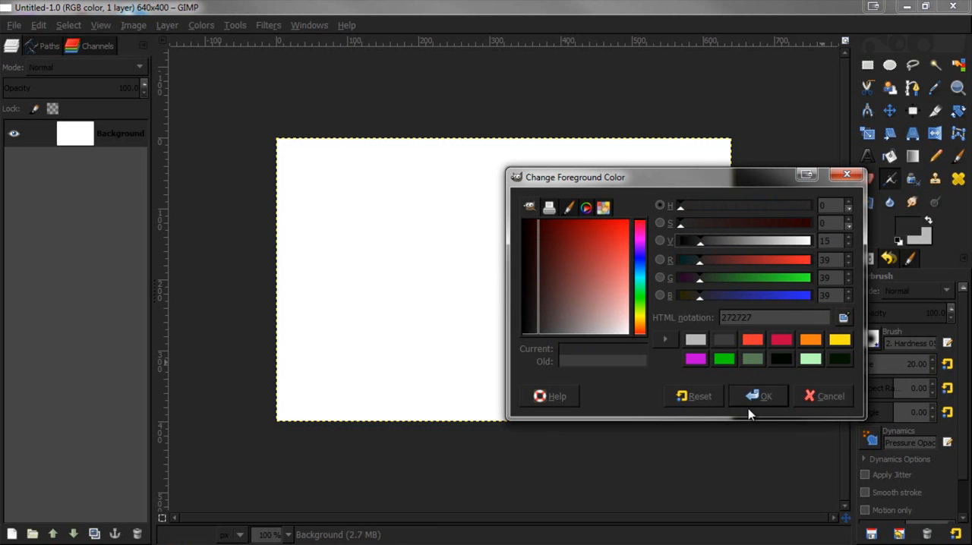
click(759, 395)
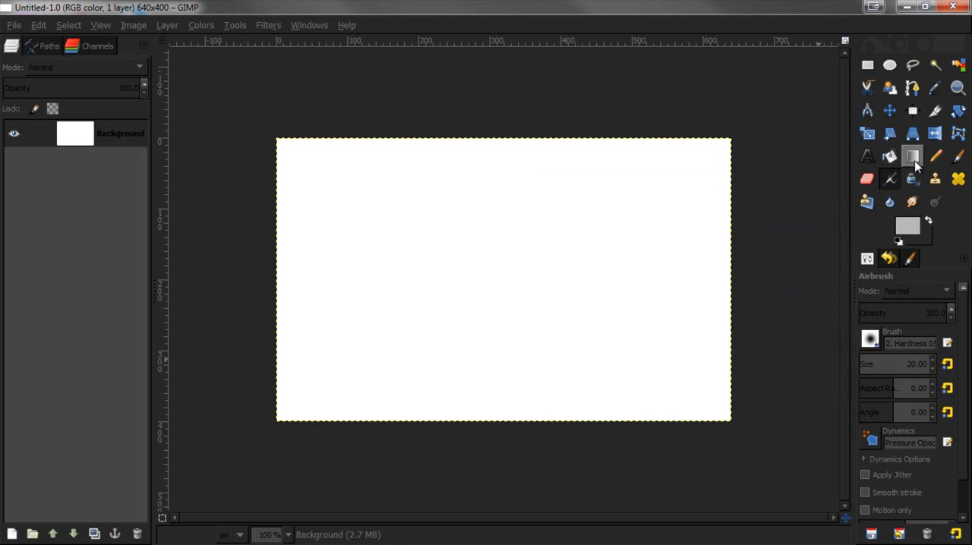
click(890, 156)
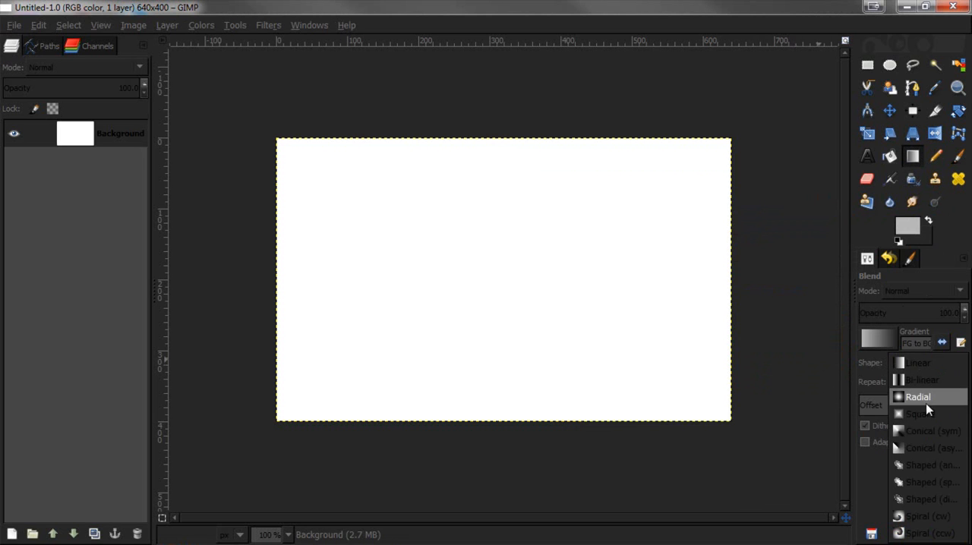
click(917, 396)
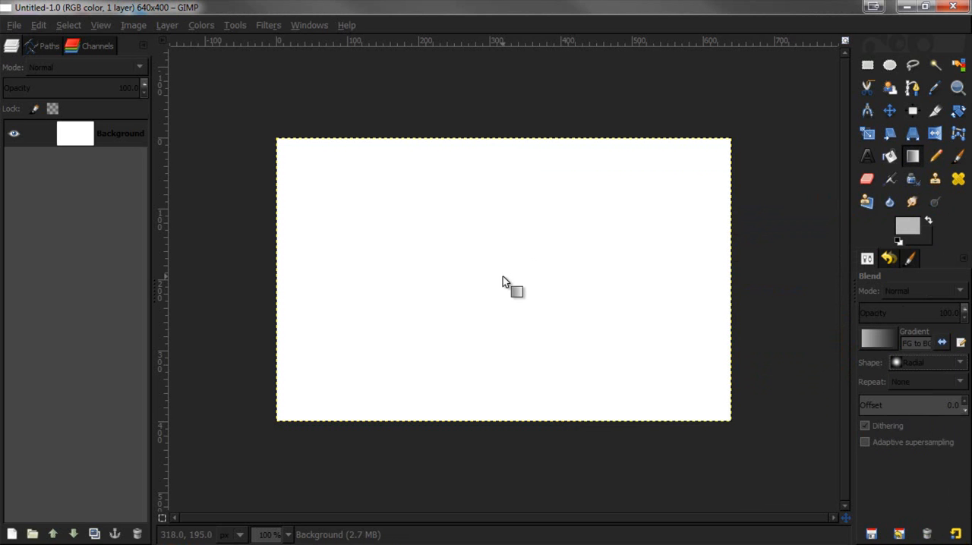
drag(504, 282, 559, 304)
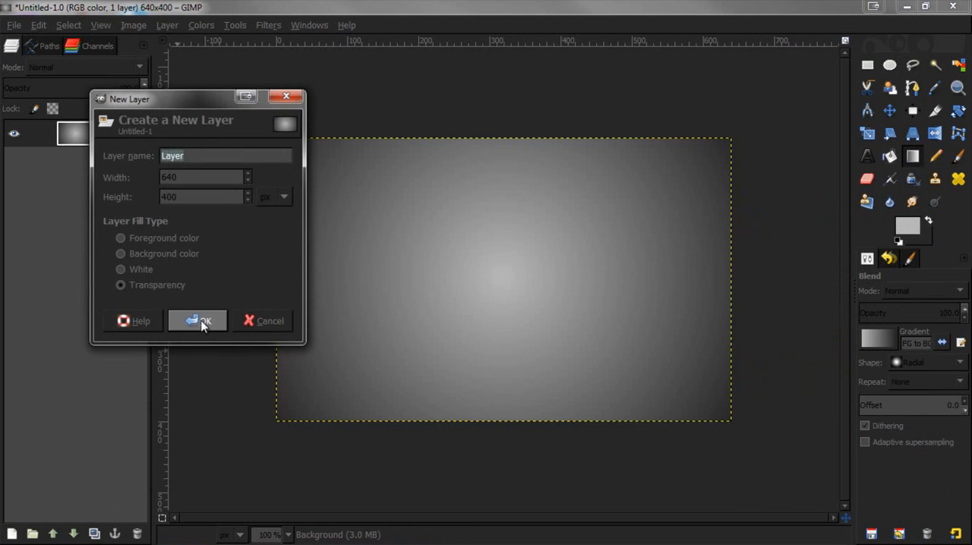
Add a transparent layer and make a fixed-aspect circular selection around the canvas centre.
click(198, 320)
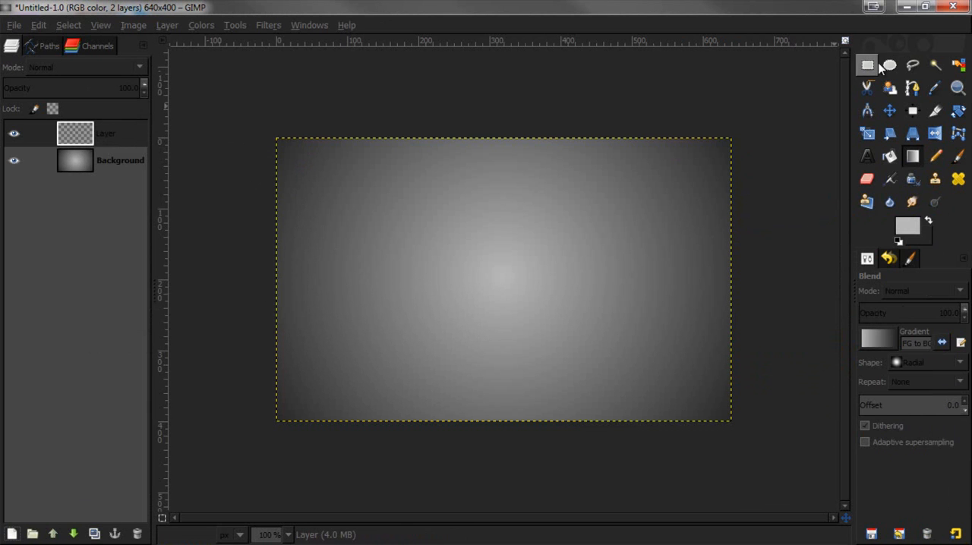
click(890, 65)
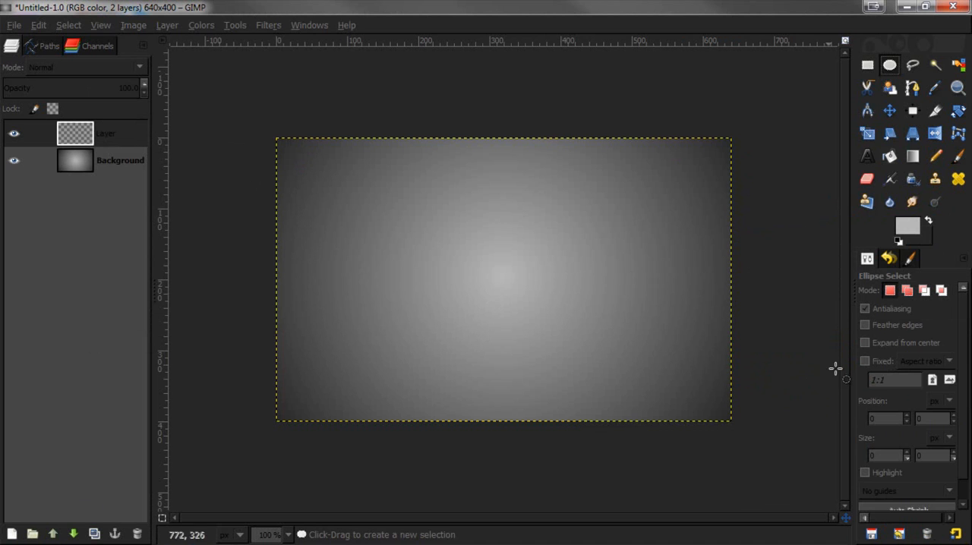
click(866, 362)
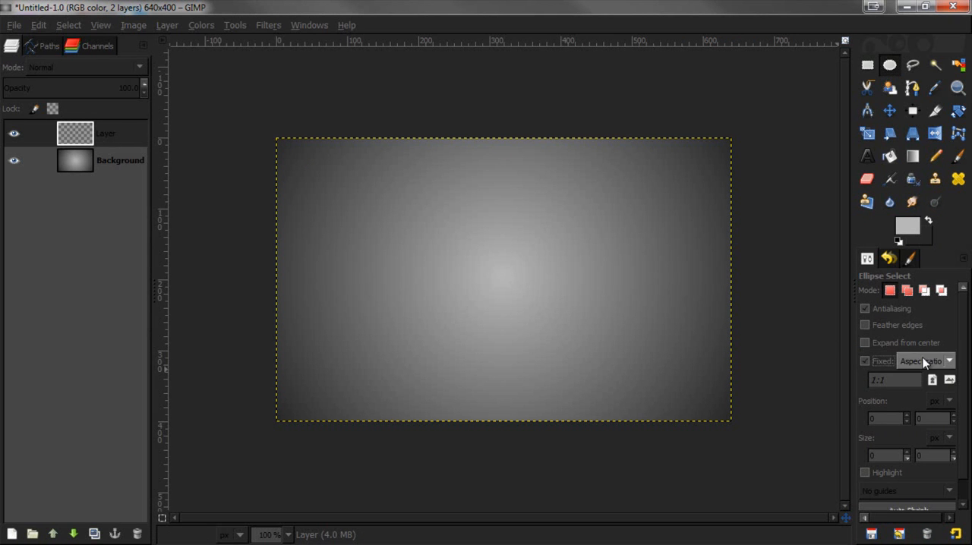
click(894, 379)
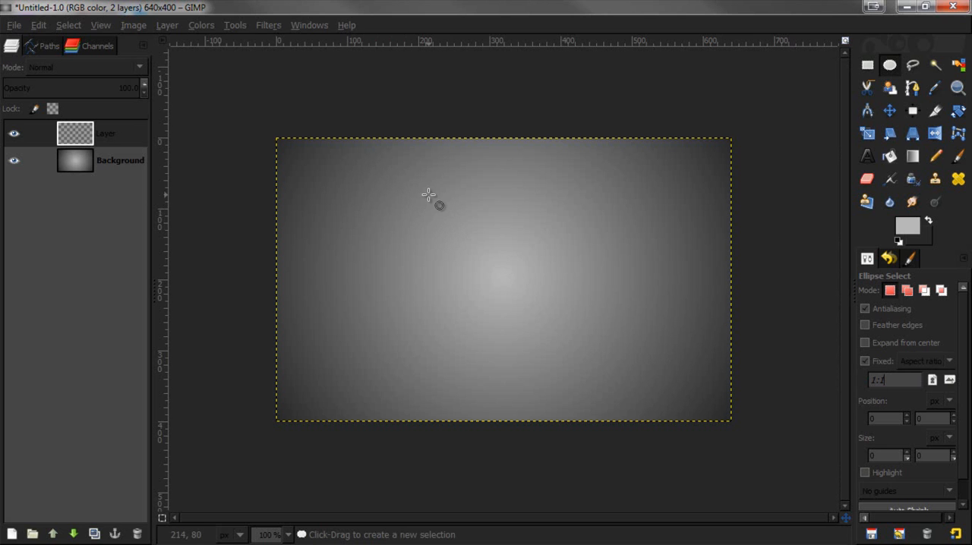
drag(428, 201, 621, 388)
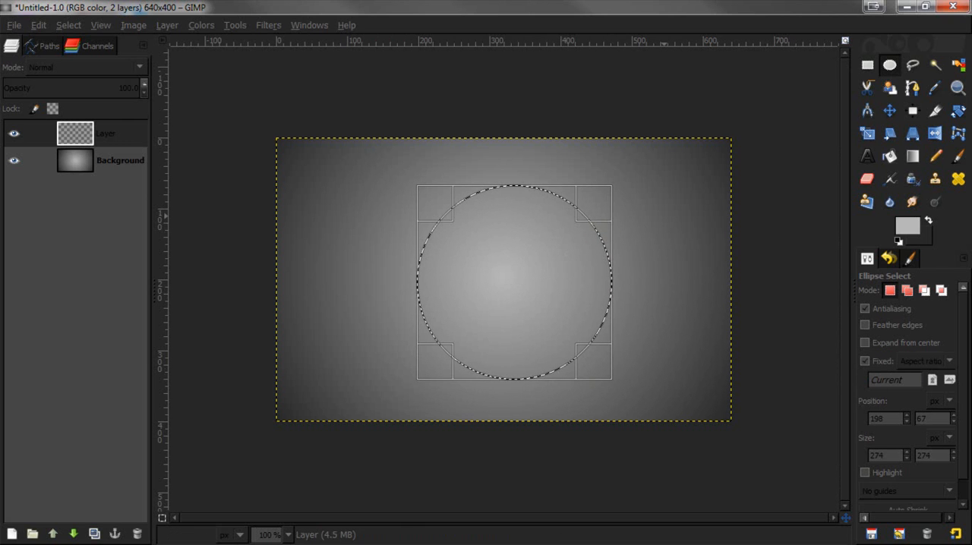
Bucket-fill the circular selection with a dark near-black foreground colour.
click(890, 156)
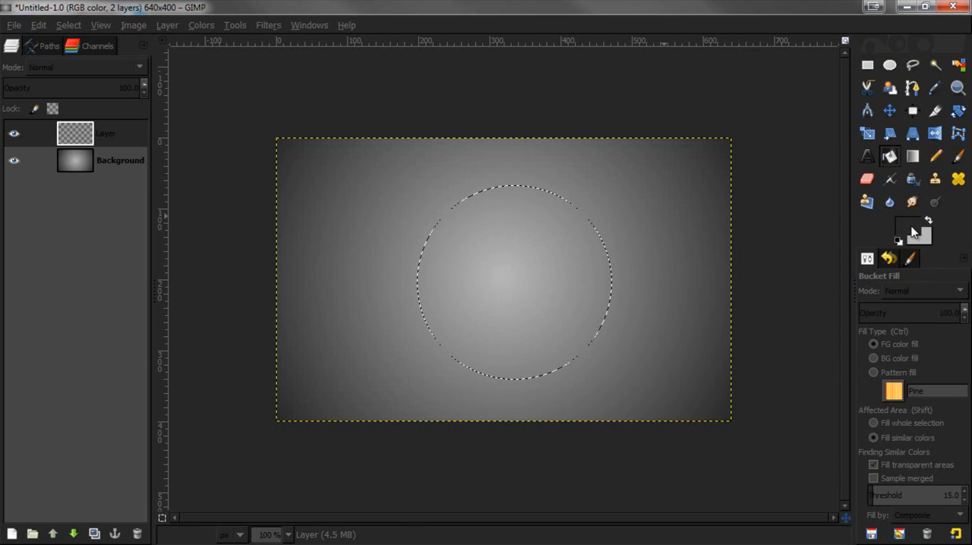
click(908, 234)
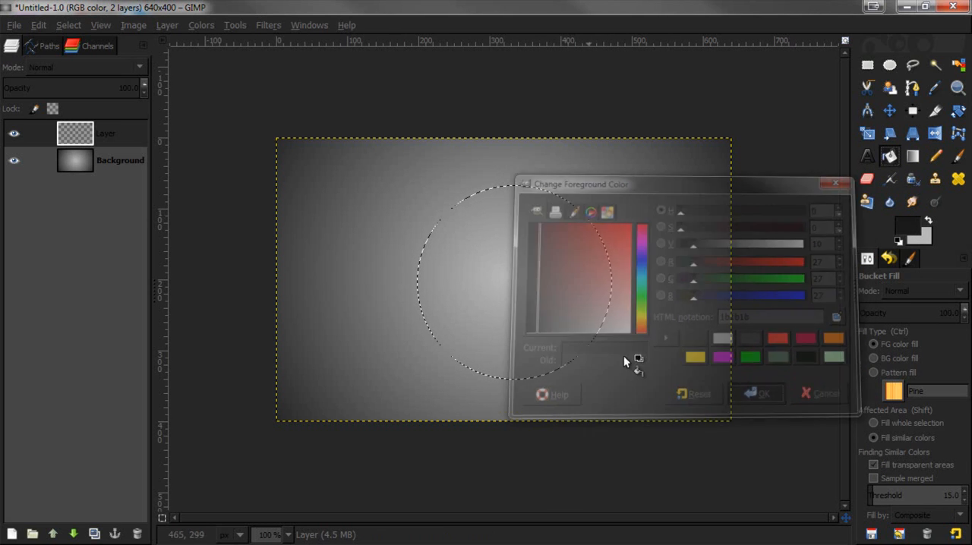
click(760, 394)
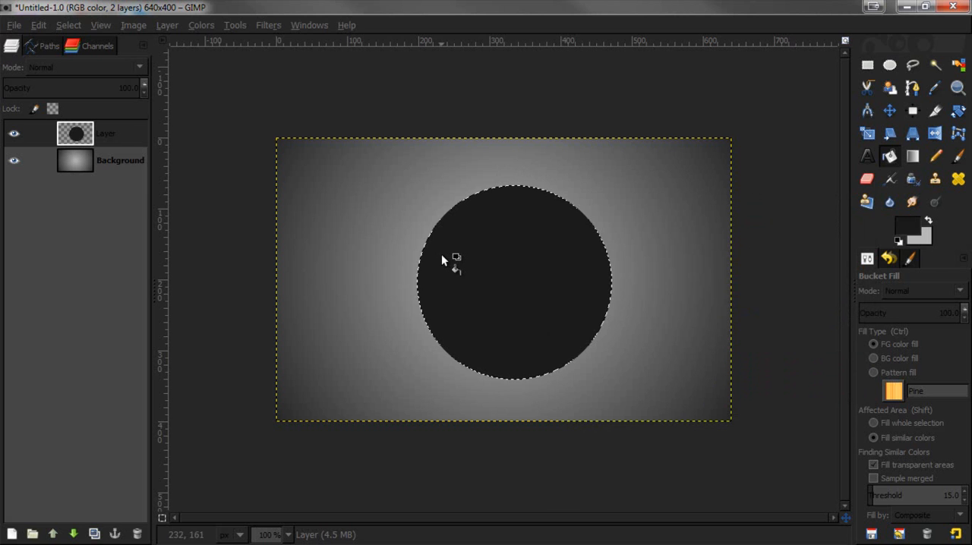
mouse_move(501, 301)
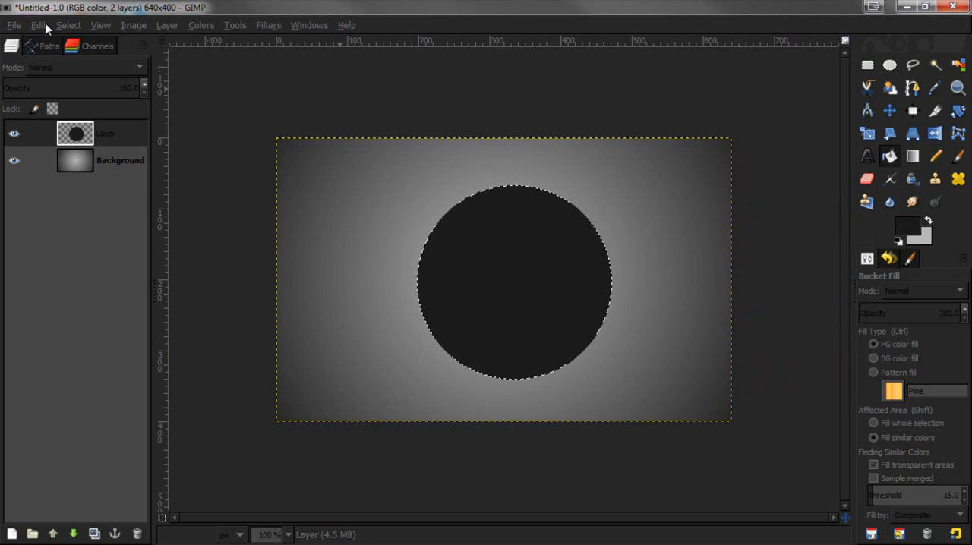
Shrink the circular selection inward by 4 pixels.
click(69, 24)
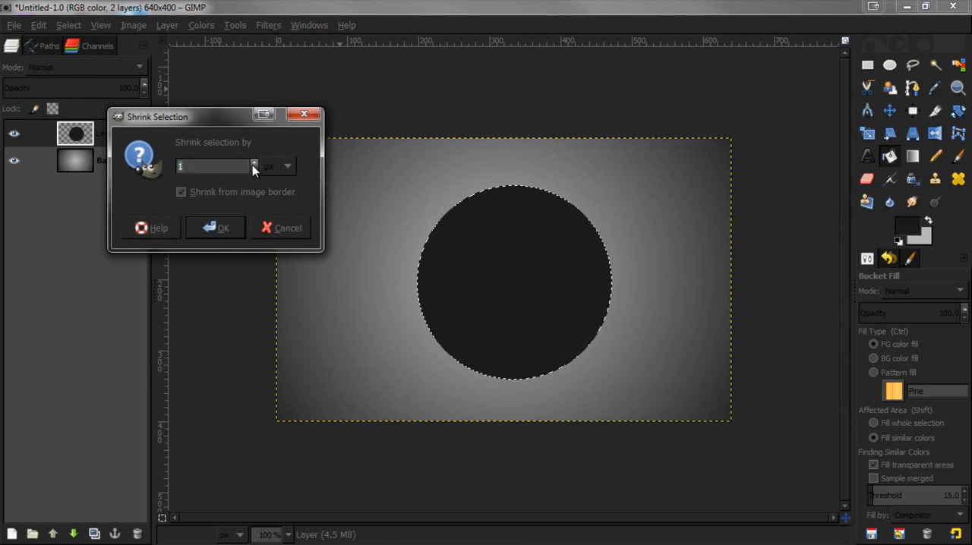
click(255, 163)
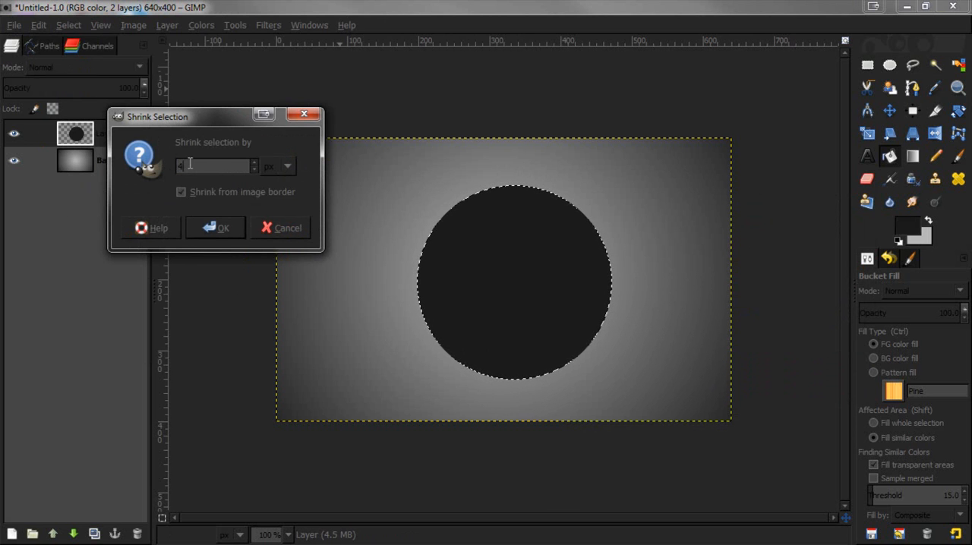
text(4)
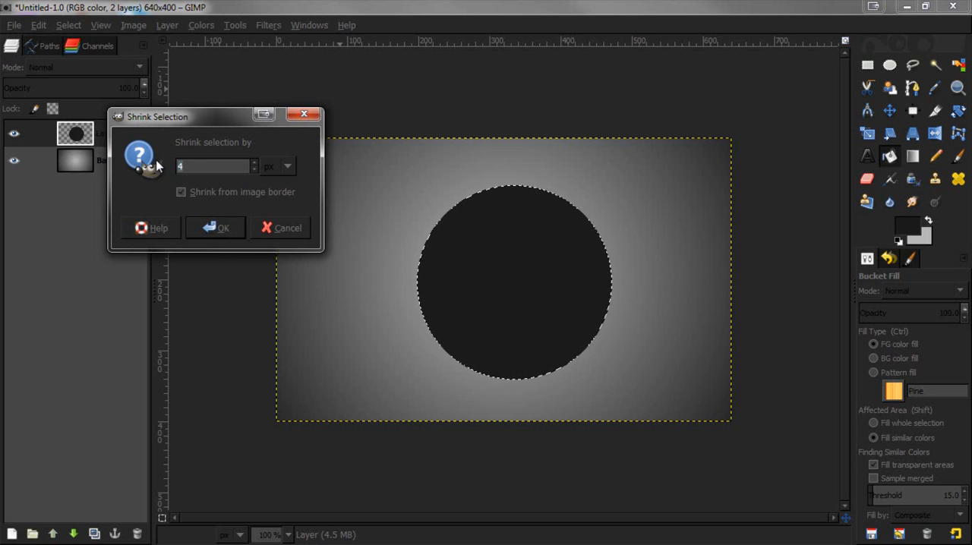
click(215, 228)
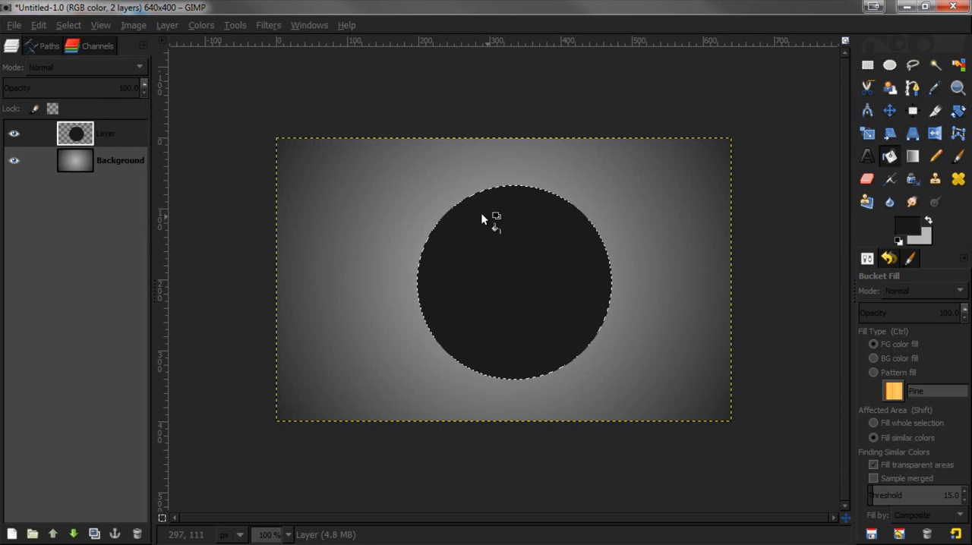
Clear the disc's interior so only a thin dark ring remains over the gradient.
click(68, 24)
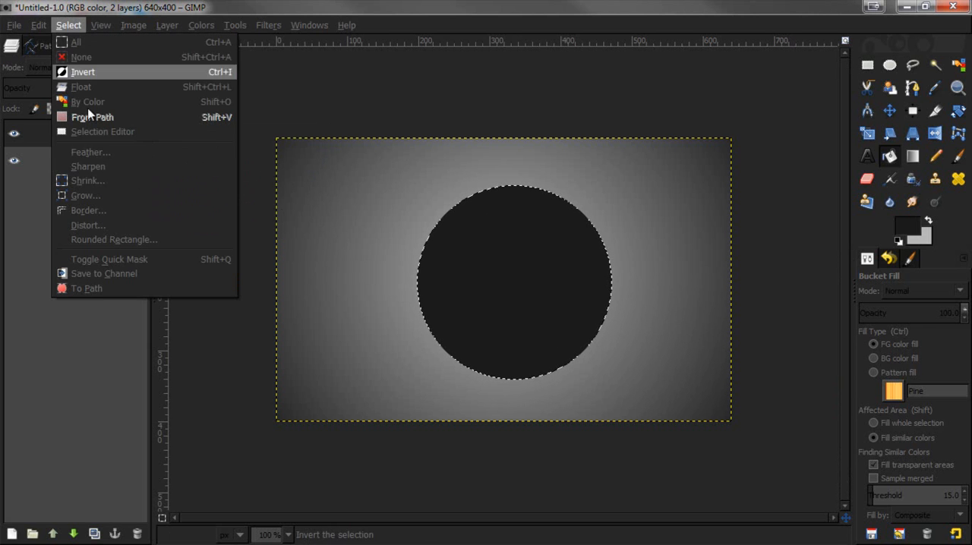
click(87, 179)
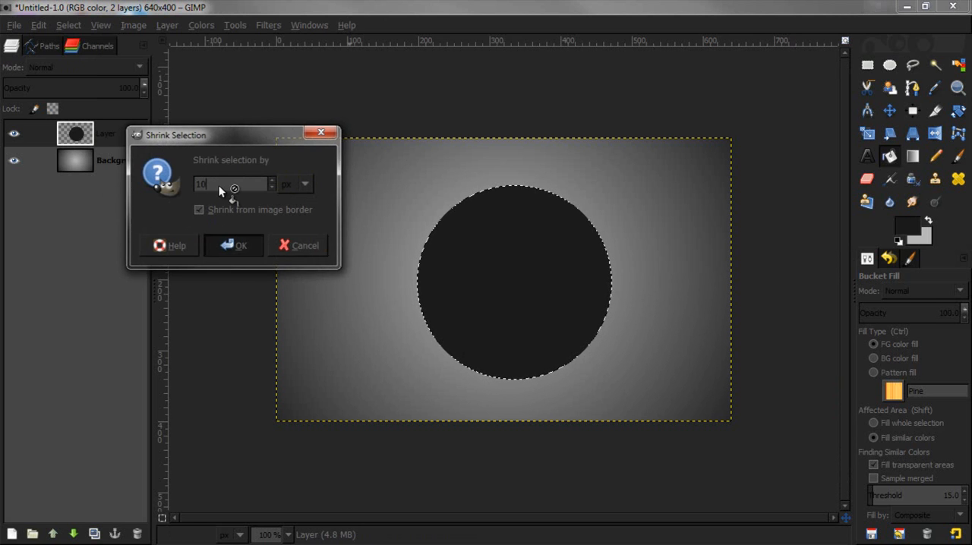
click(234, 245)
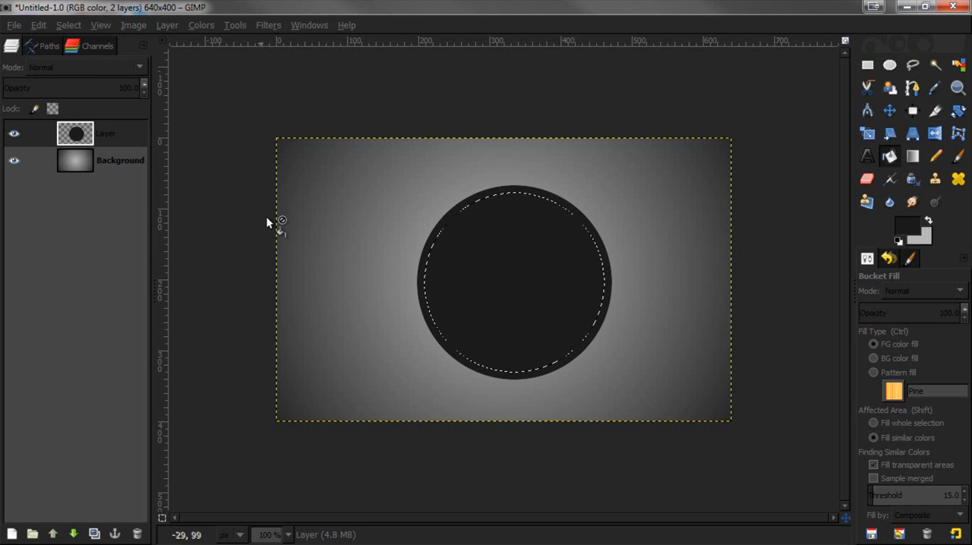
mouse_move(578, 292)
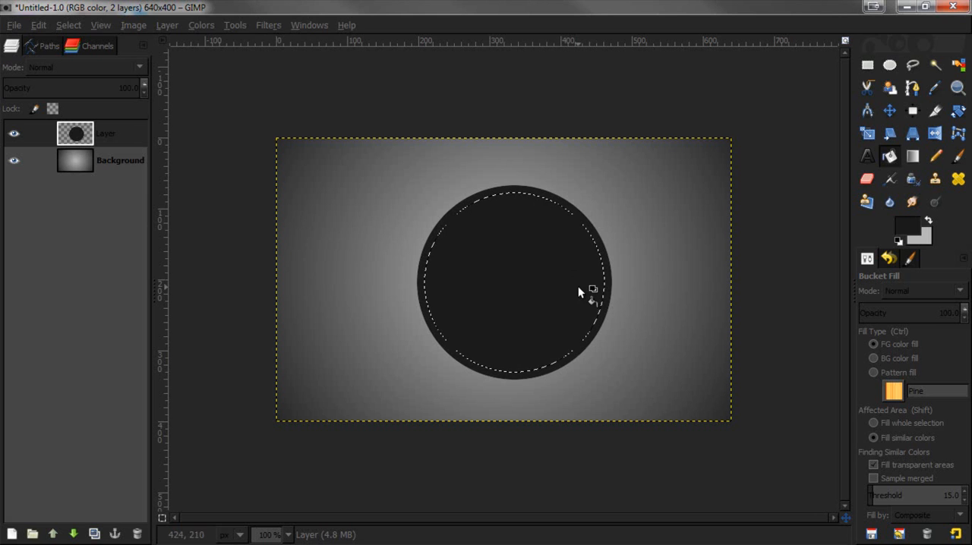
mouse_move(349, 301)
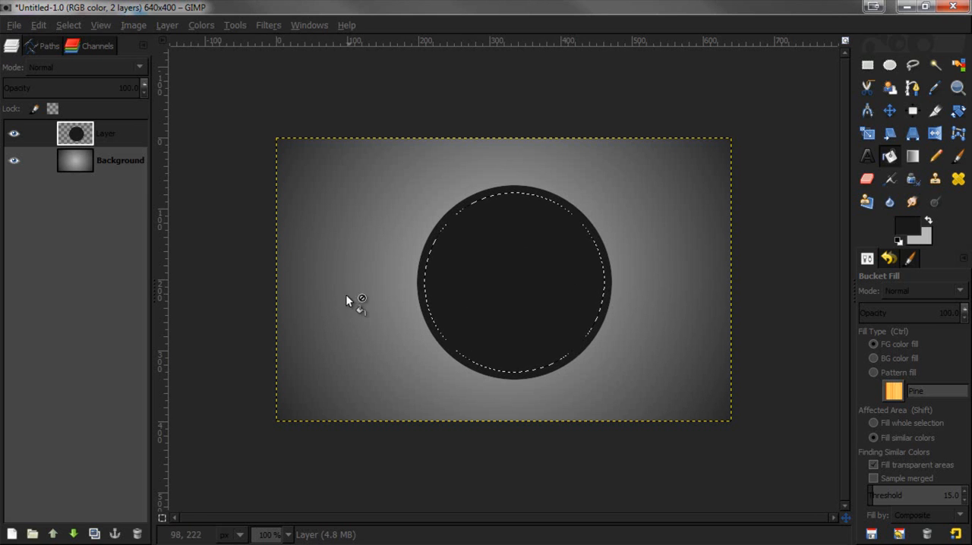
click(516, 281)
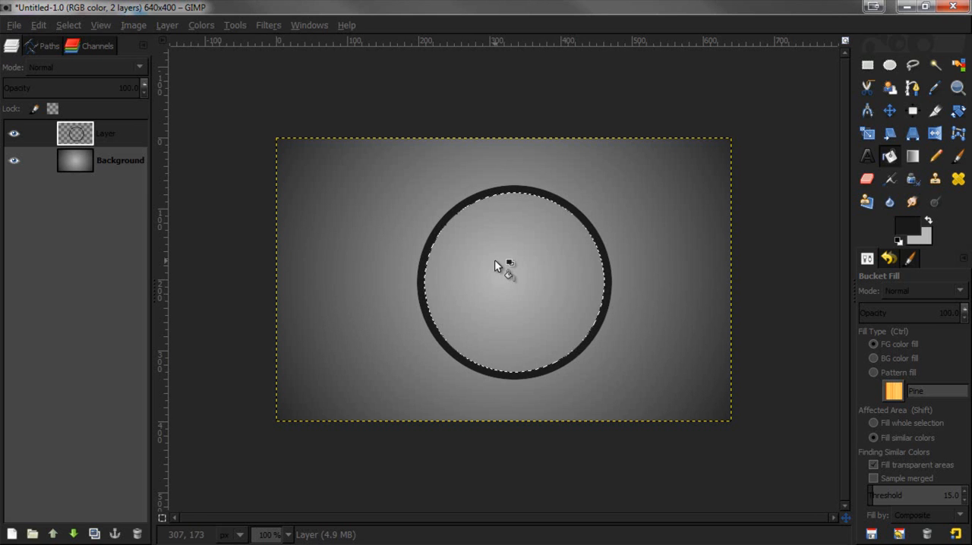
mouse_move(416, 316)
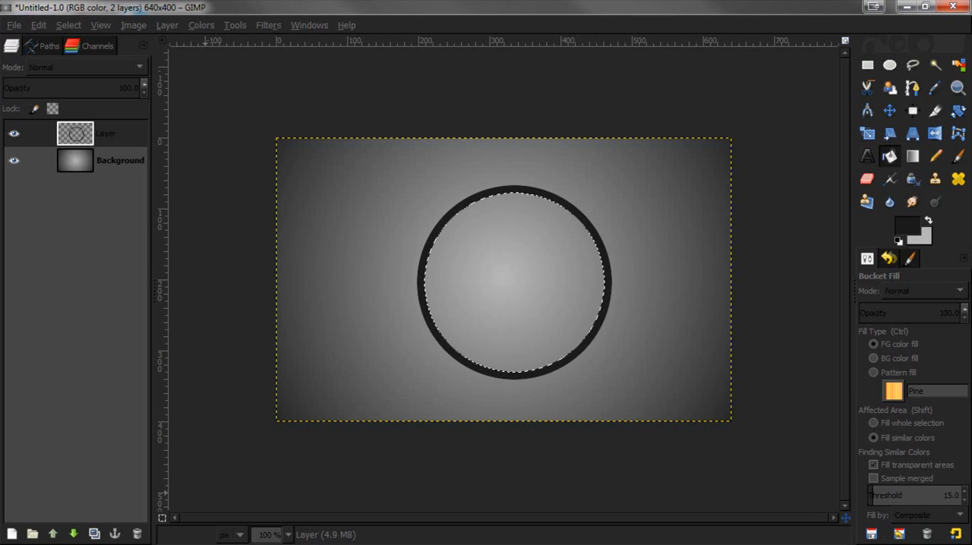
Add a new transparent layer and fill the area inside the ring with bright blue.
click(188, 24)
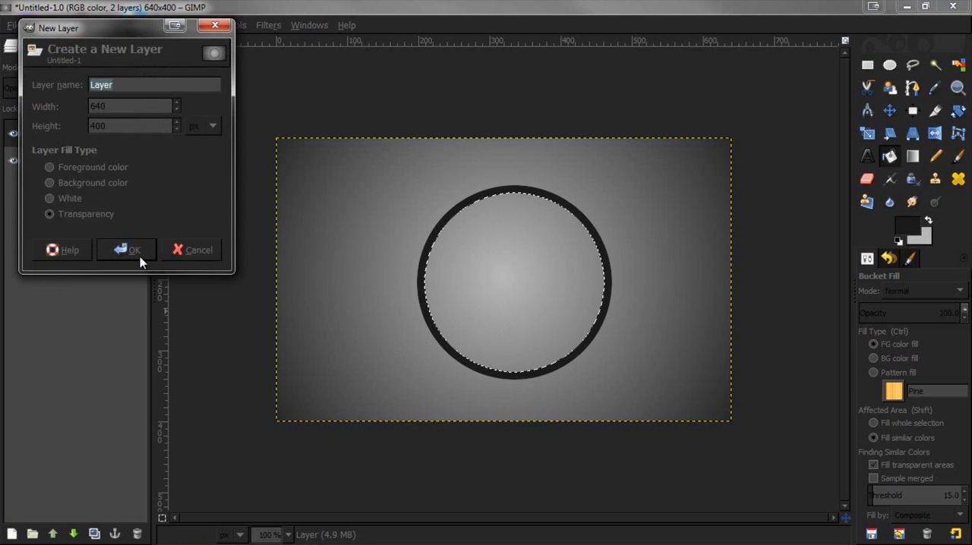
click(129, 249)
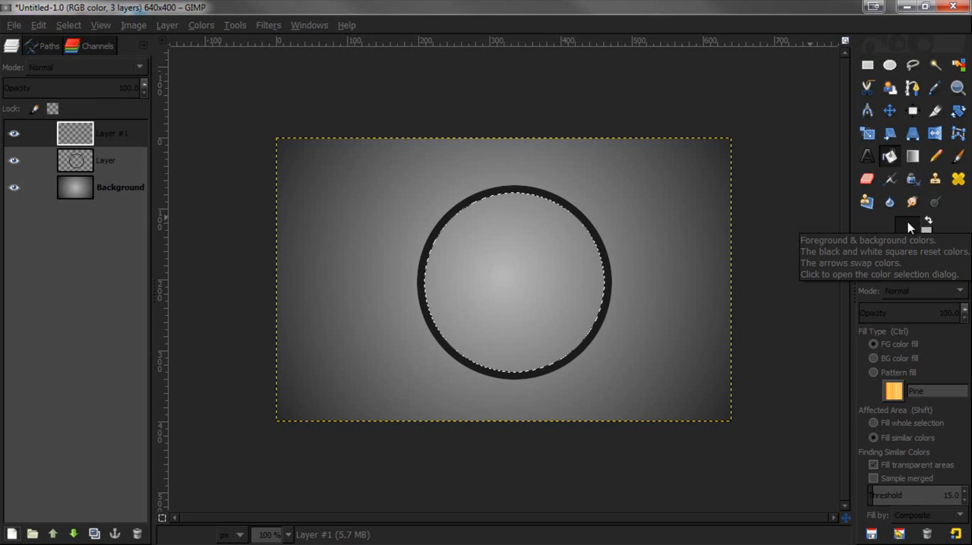
click(908, 219)
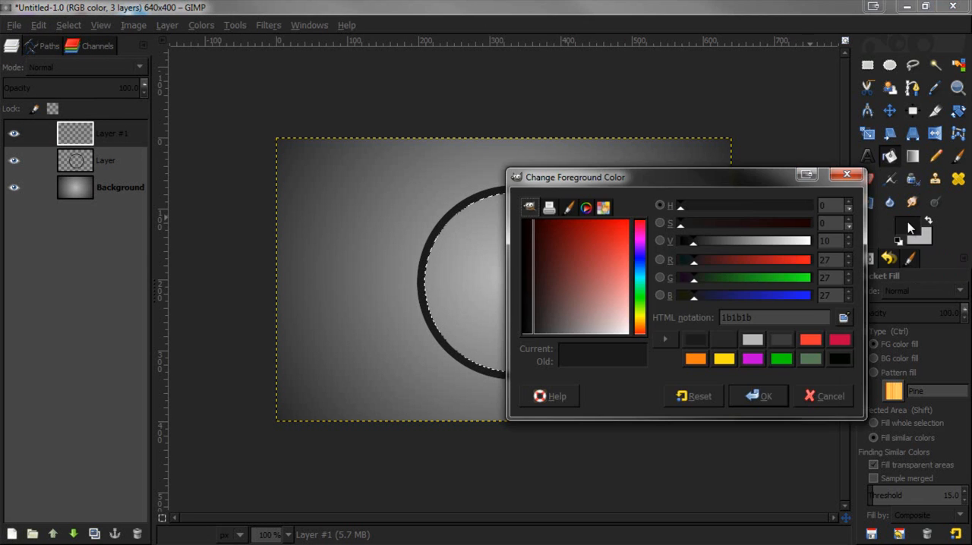
mouse_move(782, 256)
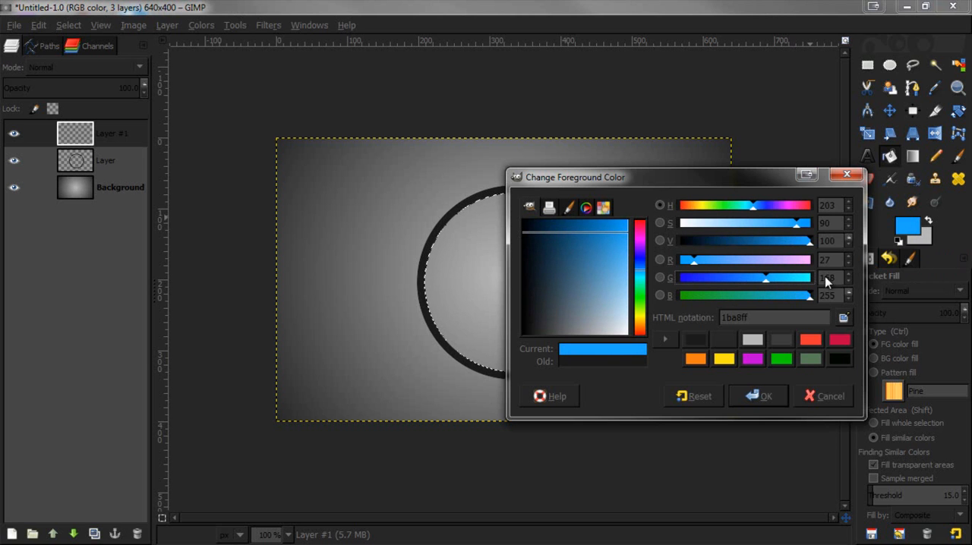
click(765, 395)
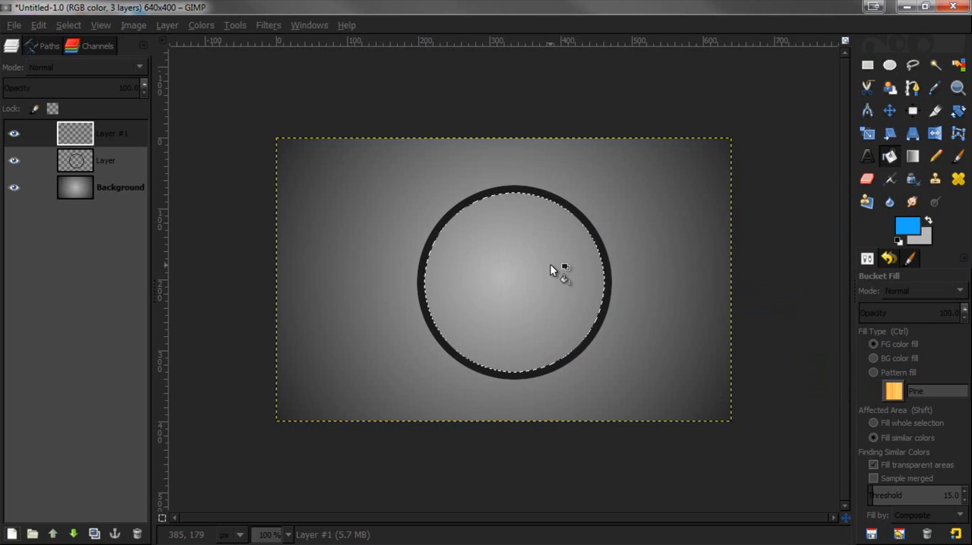
click(555, 270)
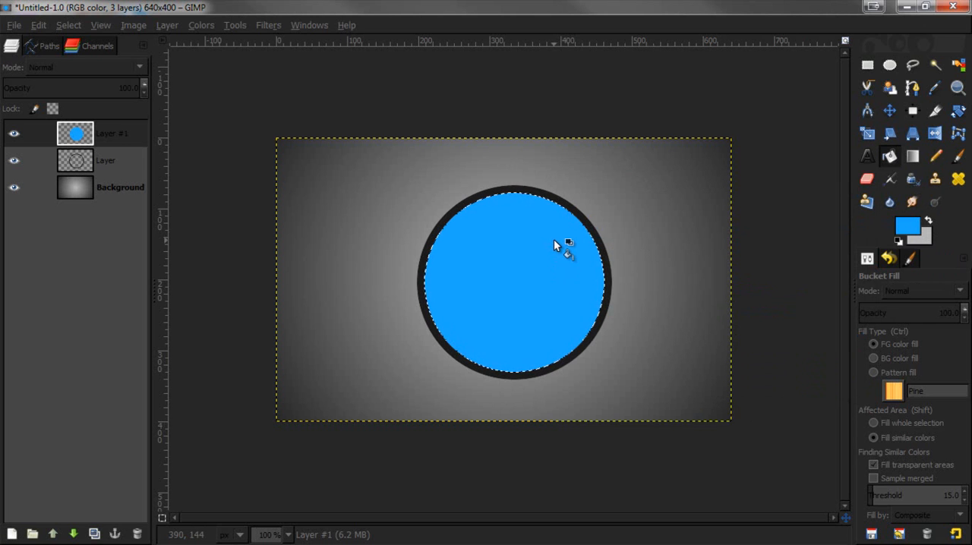
mouse_move(559, 220)
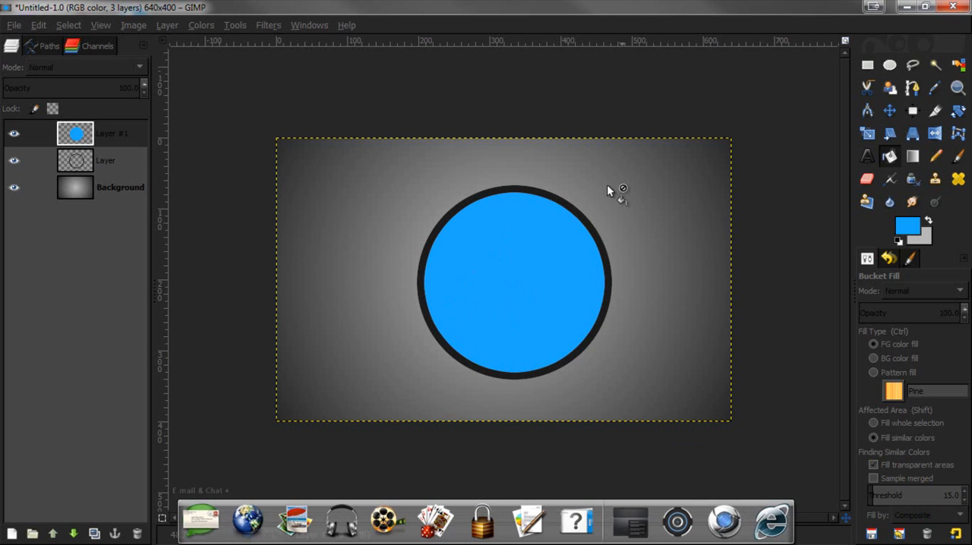
mouse_move(502, 280)
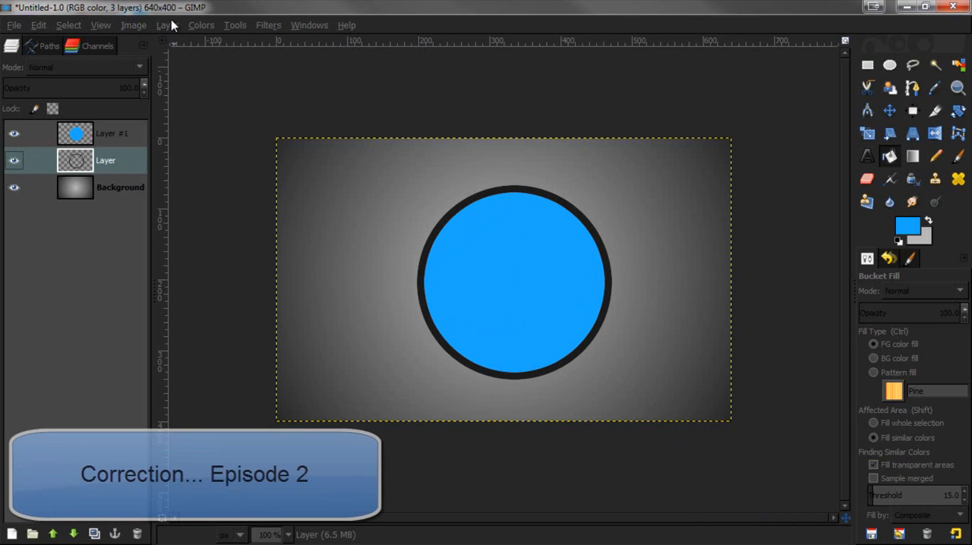
mouse_move(170, 29)
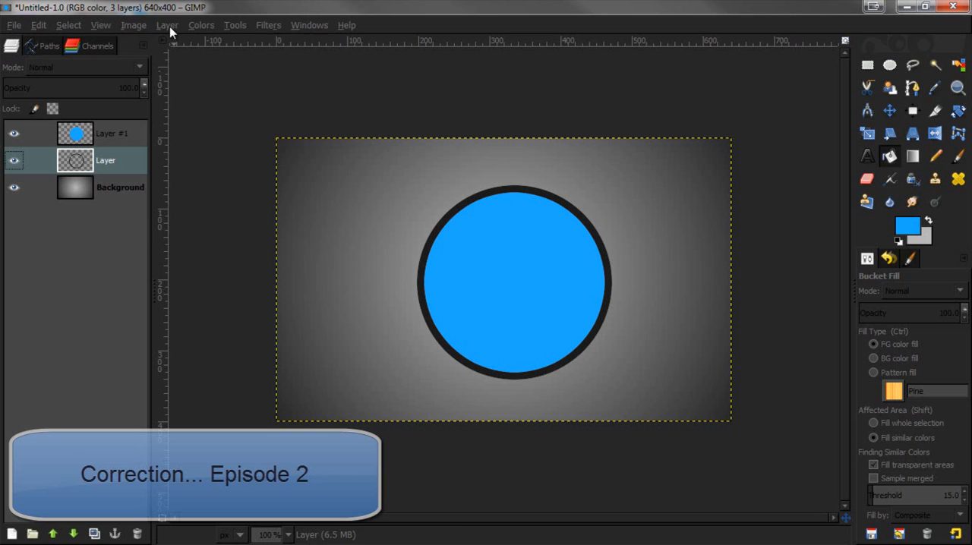
Apply a Bevel and Emboss Inner Bevel of size 20 with preview to the ring layer.
click(168, 24)
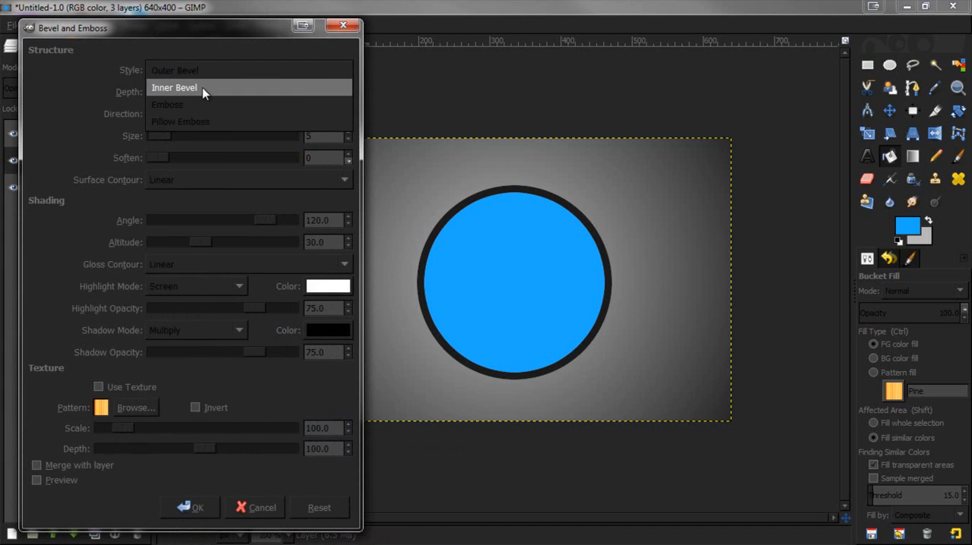
click(173, 88)
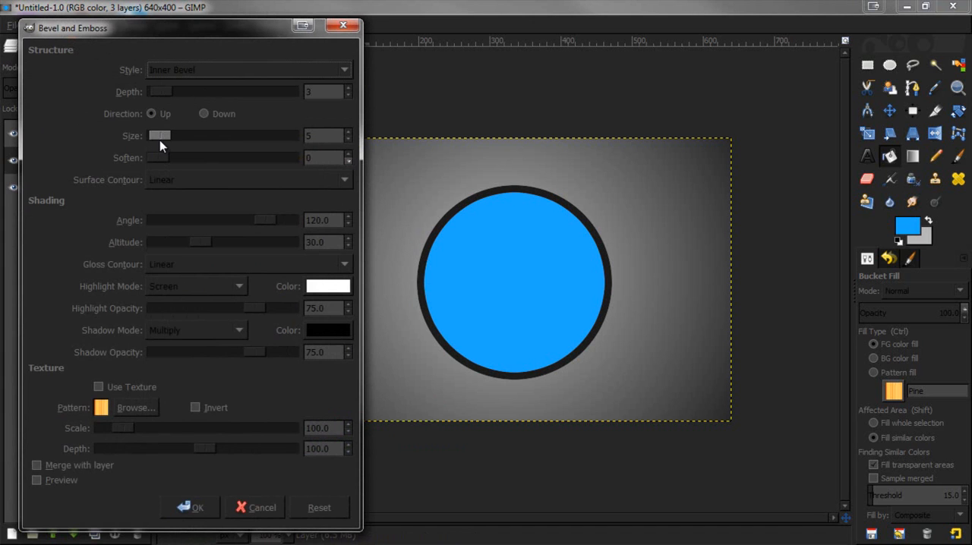
drag(160, 136, 175, 135)
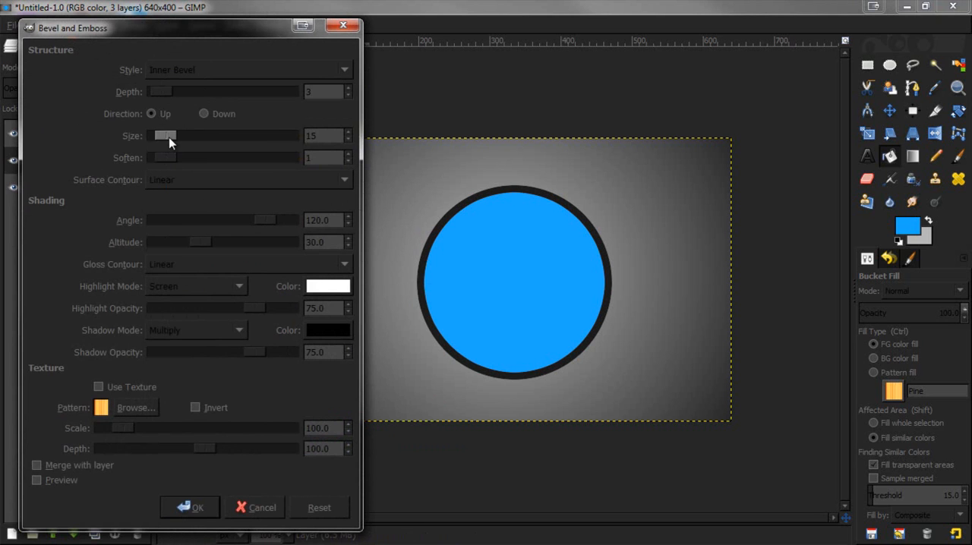
drag(164, 135, 176, 135)
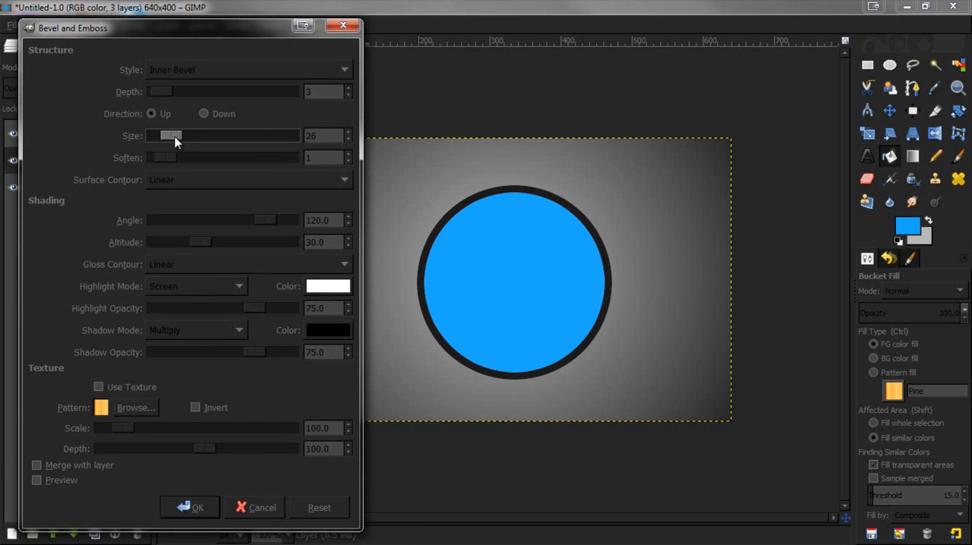
click(36, 465)
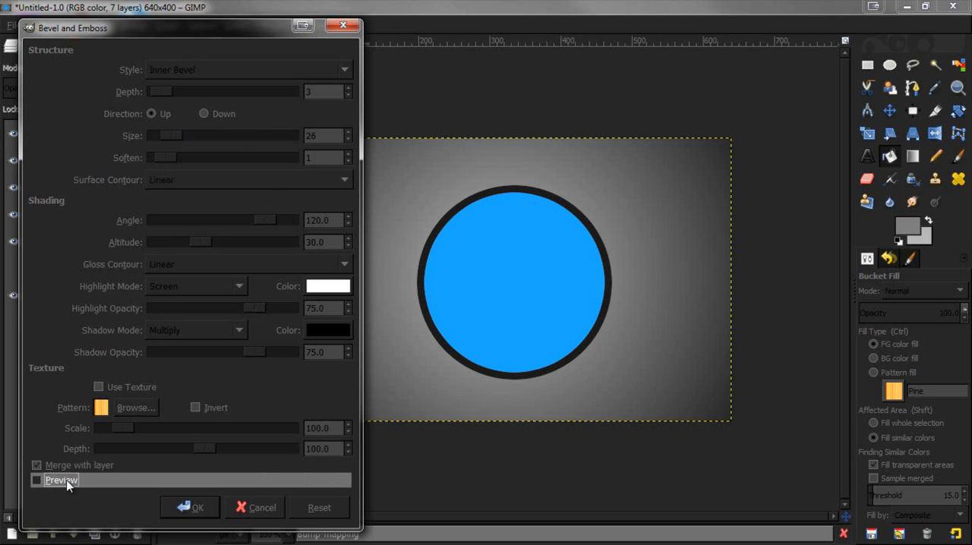
click(36, 480)
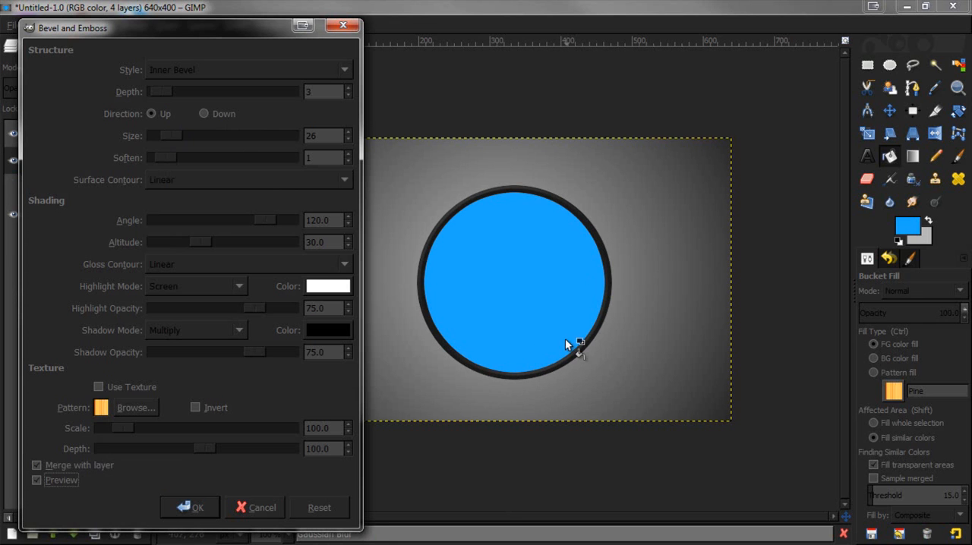
mouse_move(212, 500)
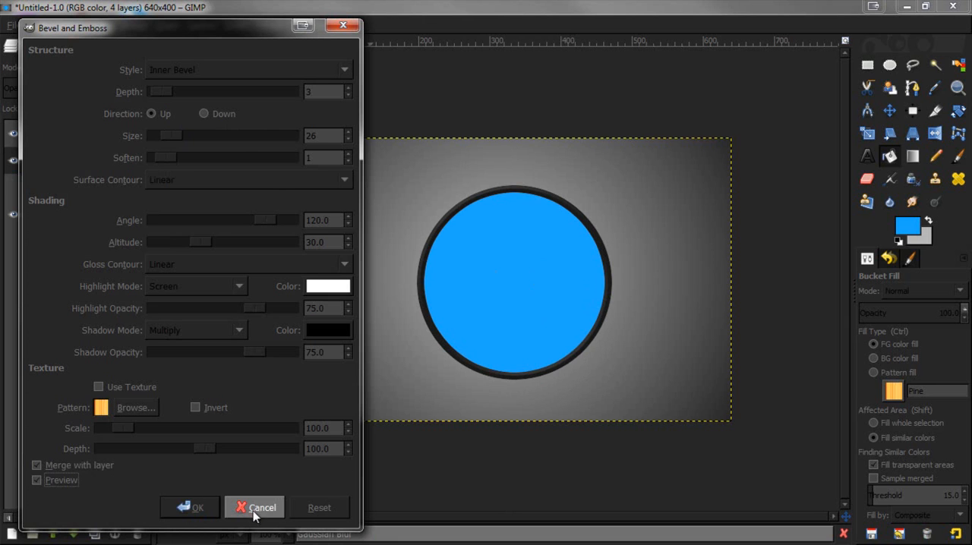
click(191, 507)
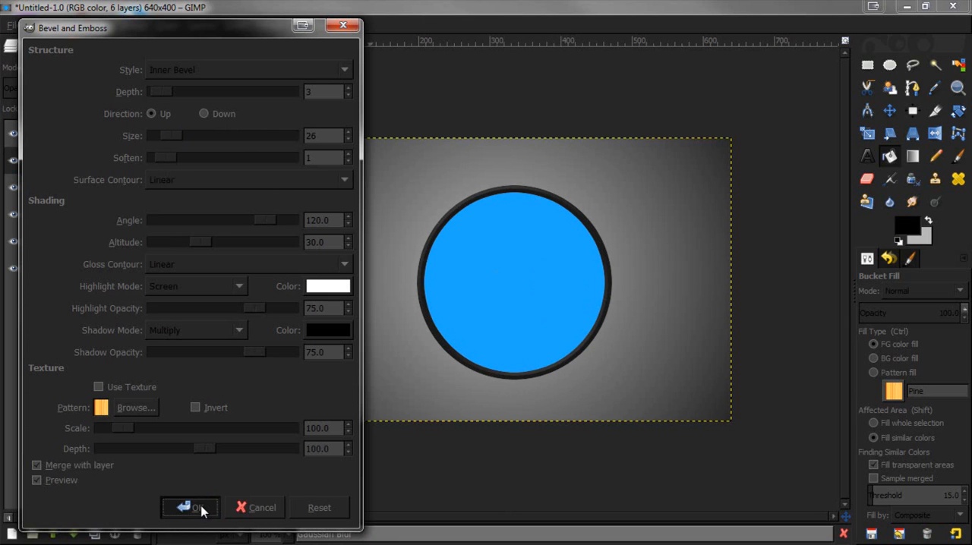
click(196, 508)
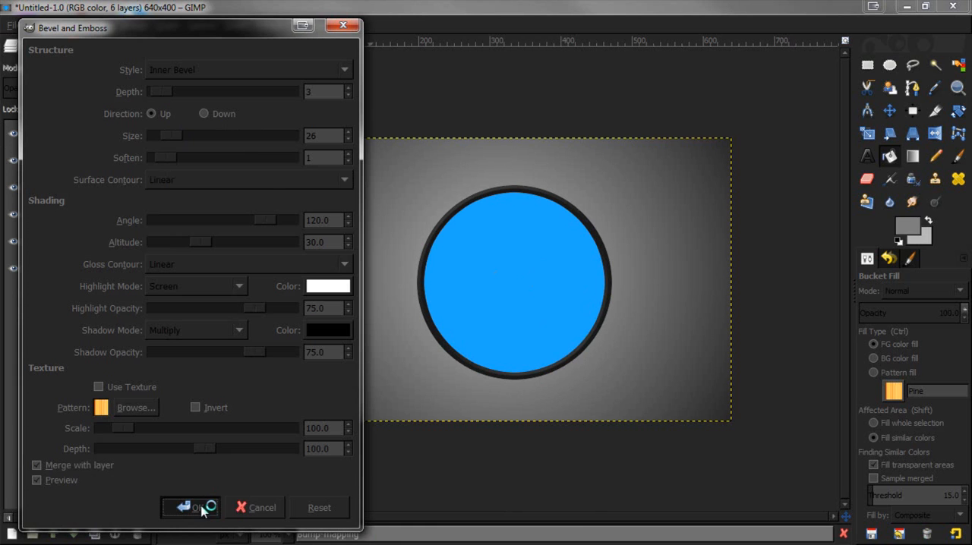
click(191, 507)
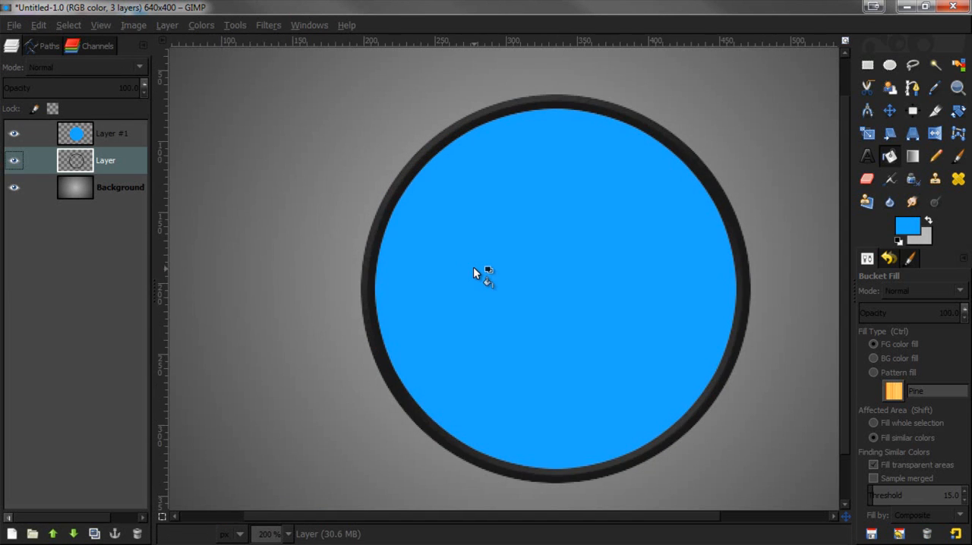
mouse_move(504, 116)
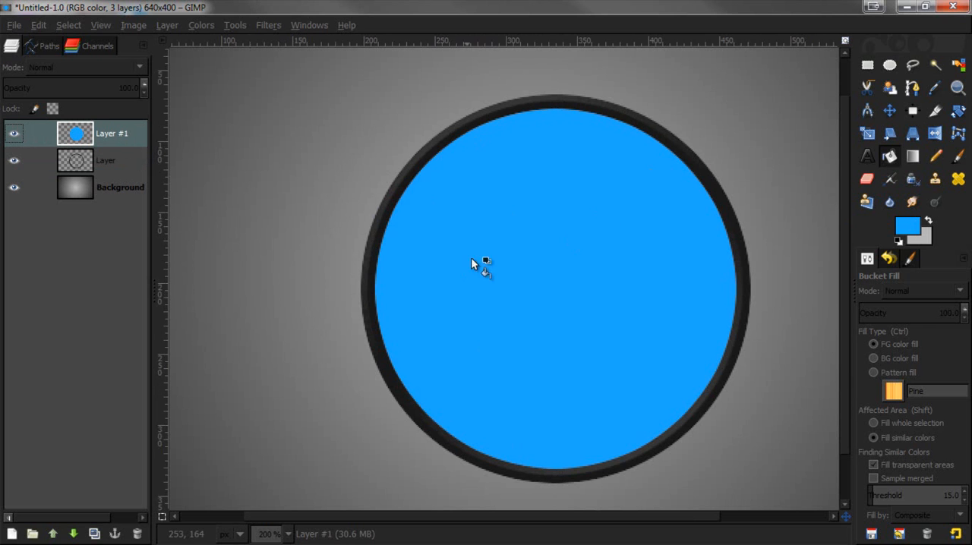
mouse_move(531, 275)
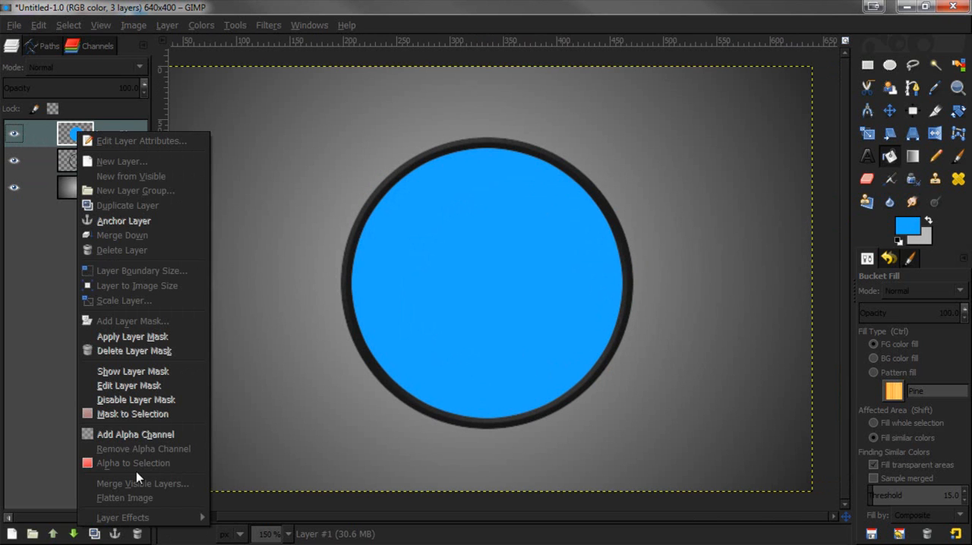
Select the blue disc's opaque area and grow the selection by 1 pixel.
click(134, 463)
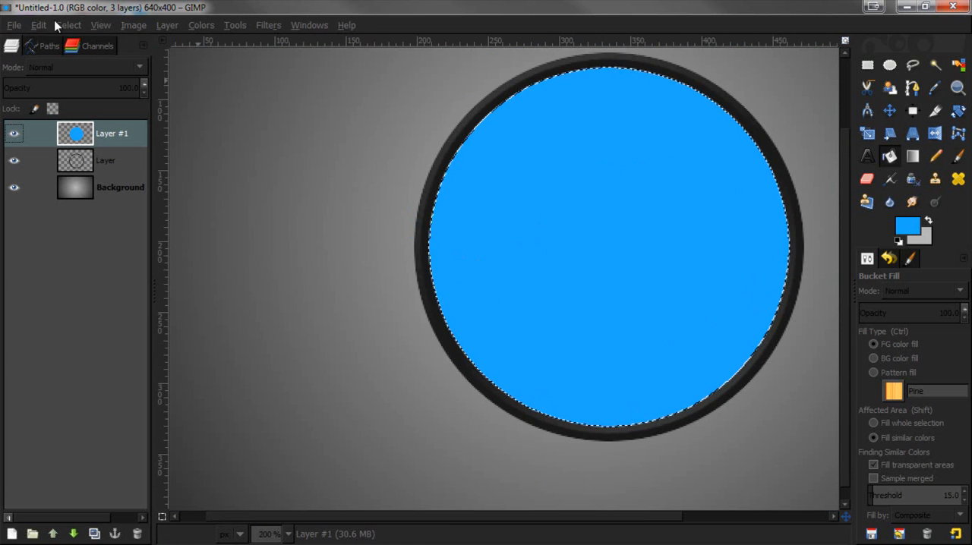
click(68, 24)
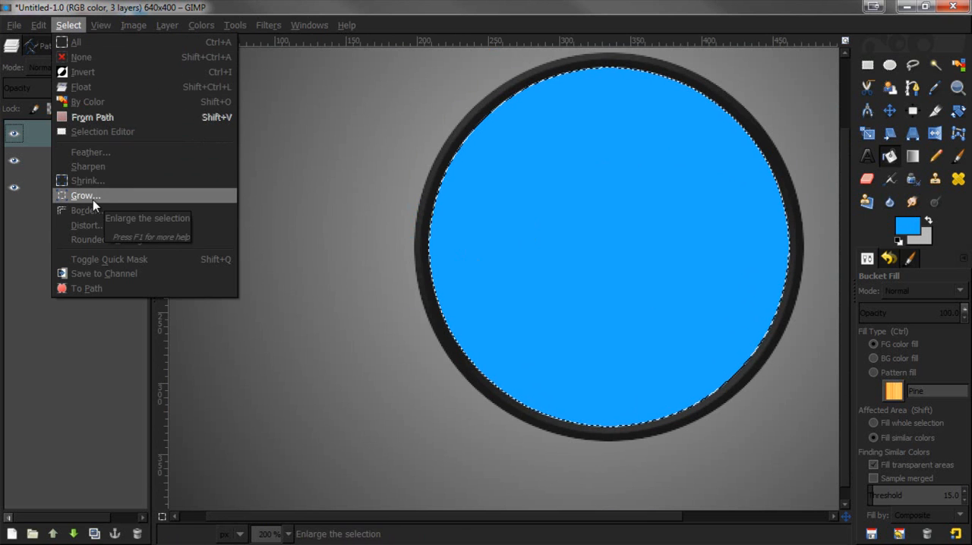
click(85, 194)
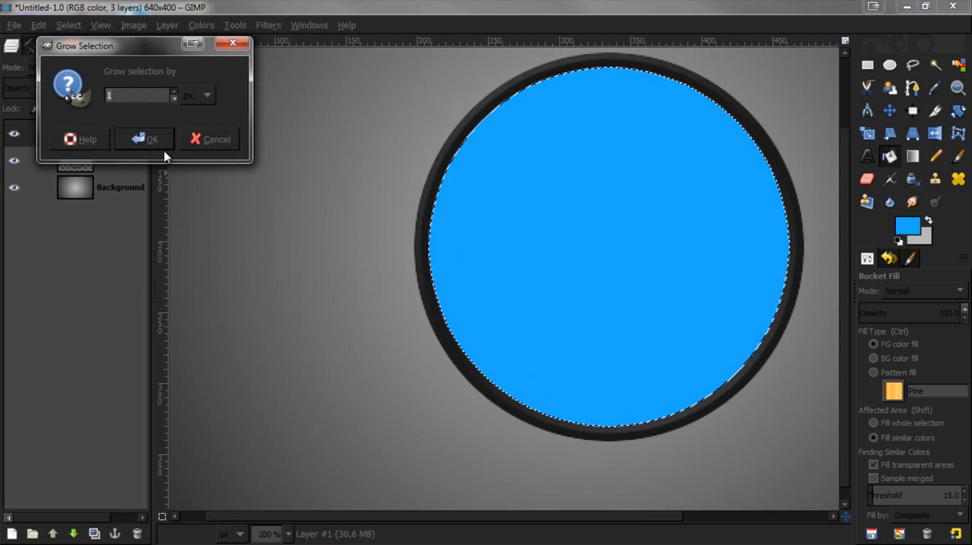
click(146, 140)
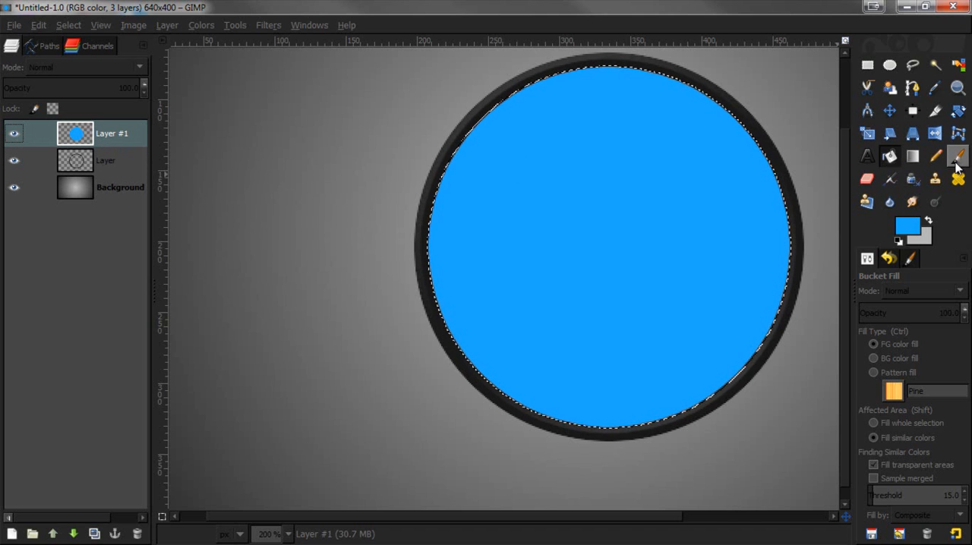
With a black Paintbrush, add a new layer and paint the selected circle solid black.
click(957, 155)
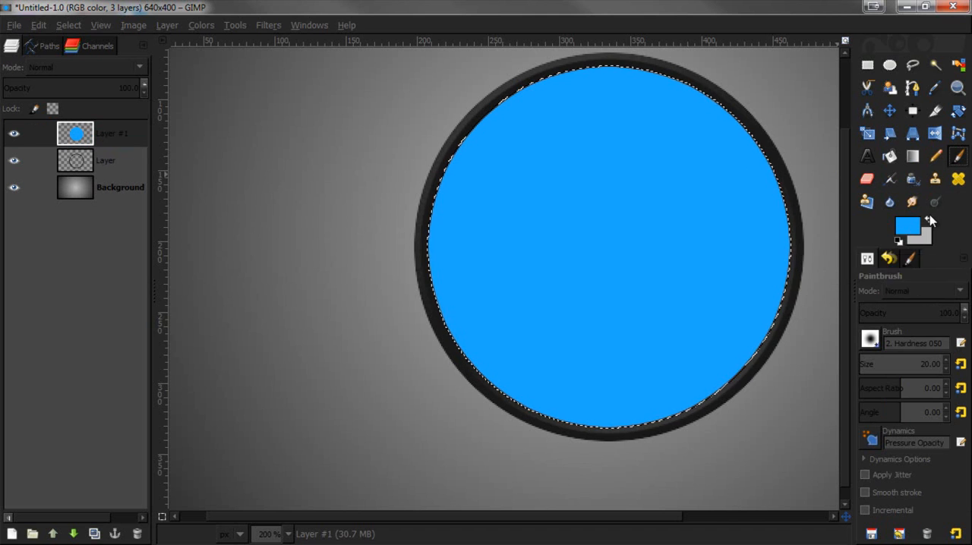
click(906, 226)
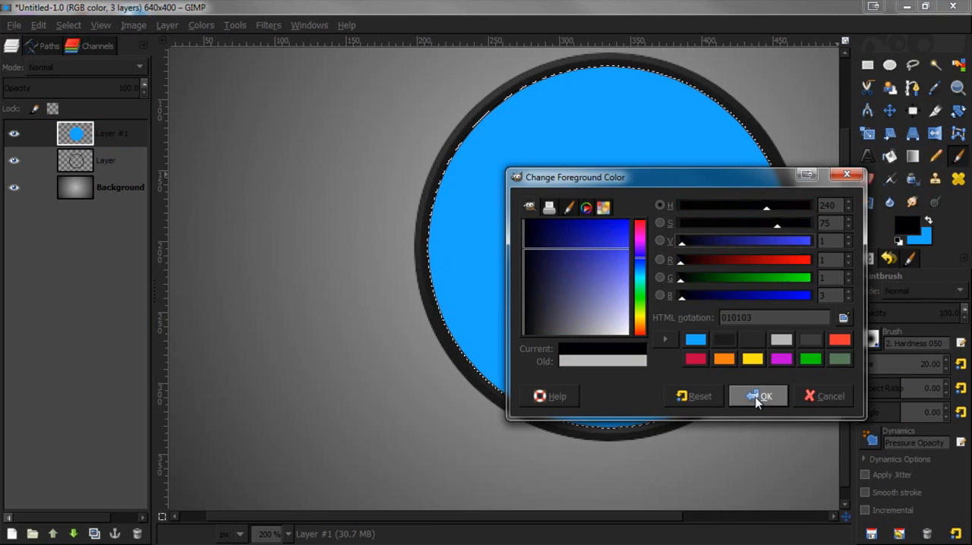
click(766, 395)
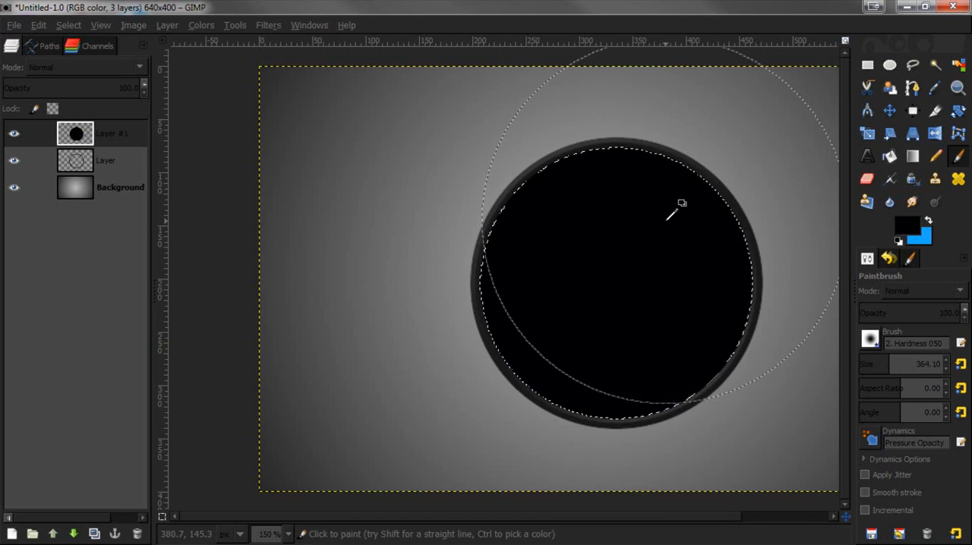
click(615, 281)
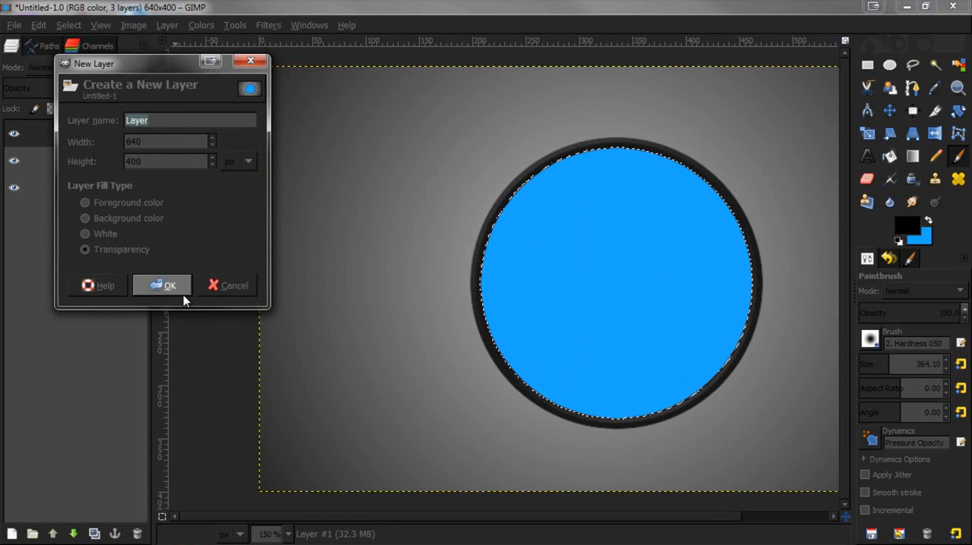
click(161, 286)
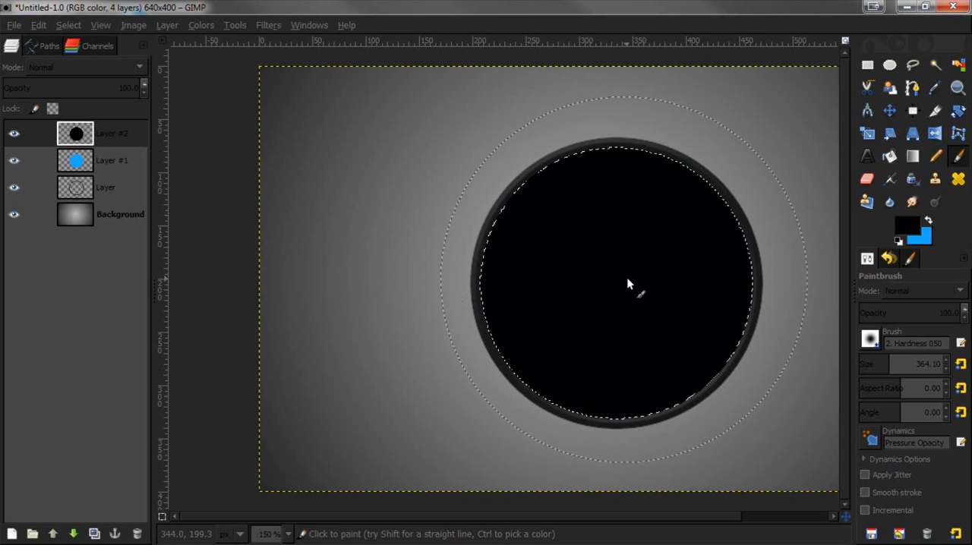
Erase the black disc's centre with a large soft brush, leaving a dark rim.
click(866, 179)
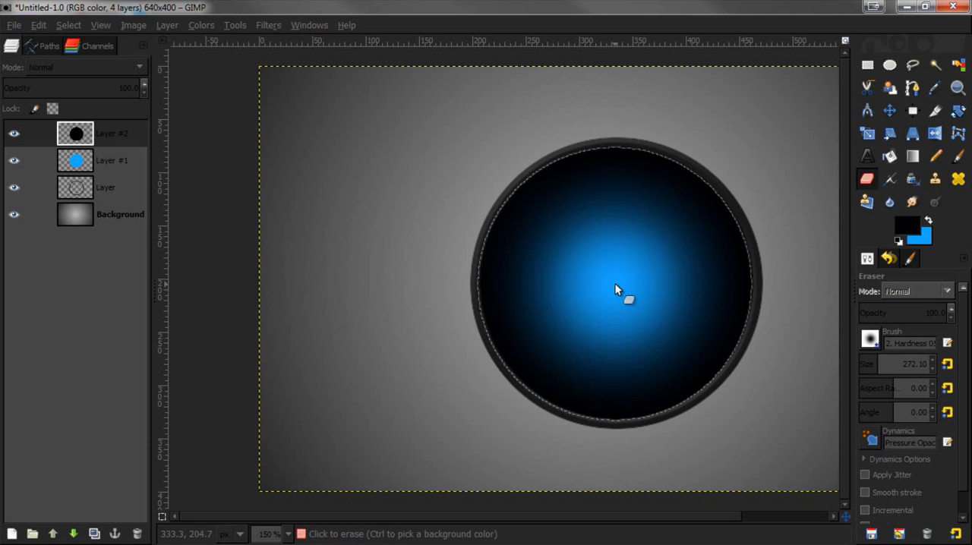
click(615, 292)
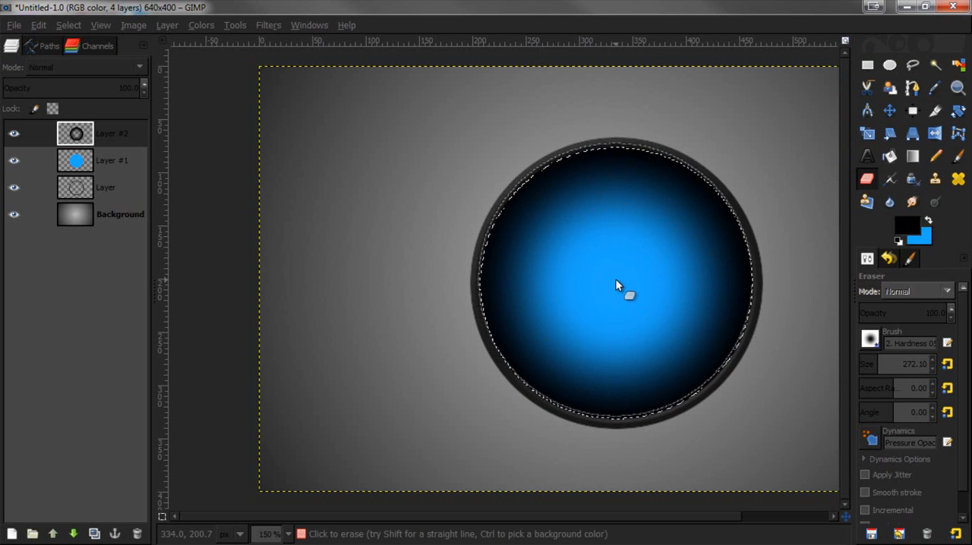
click(620, 291)
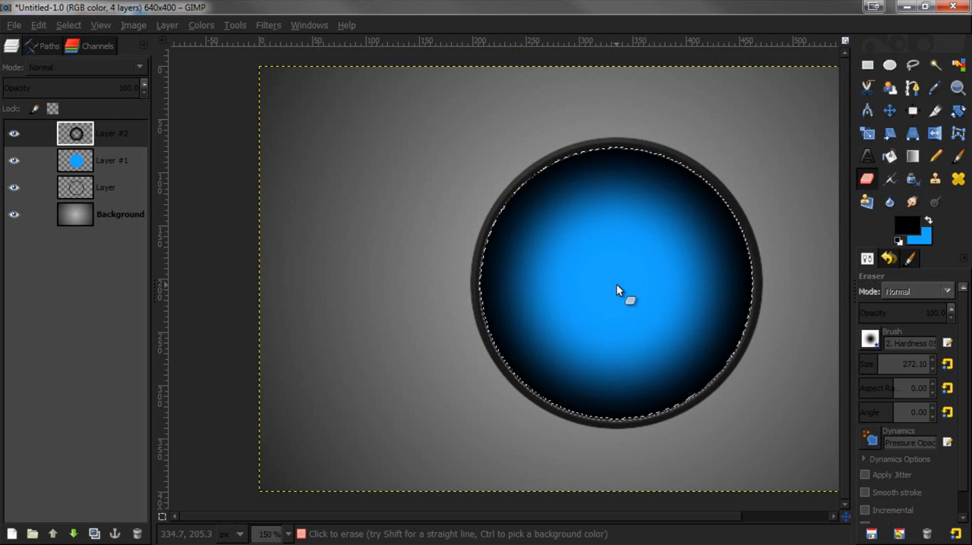
click(620, 292)
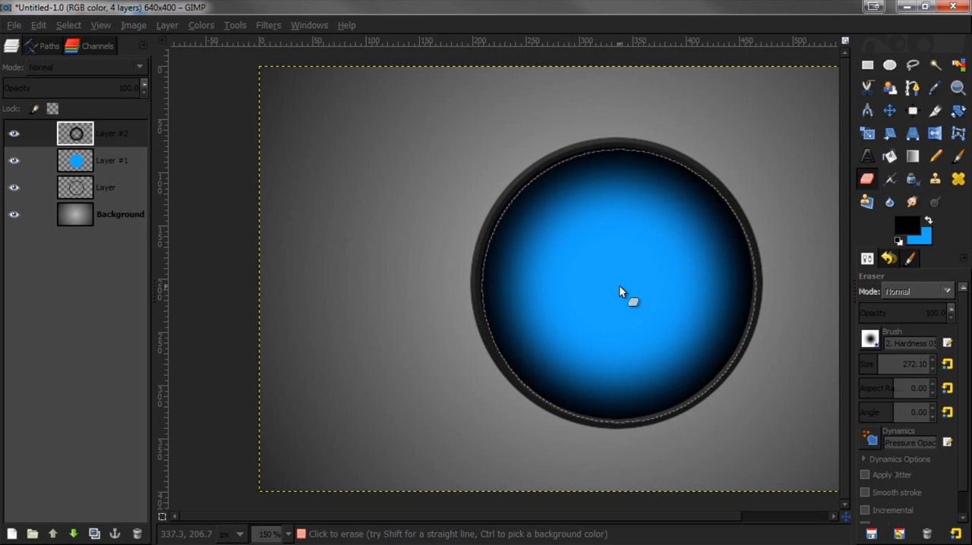
mouse_move(296, 185)
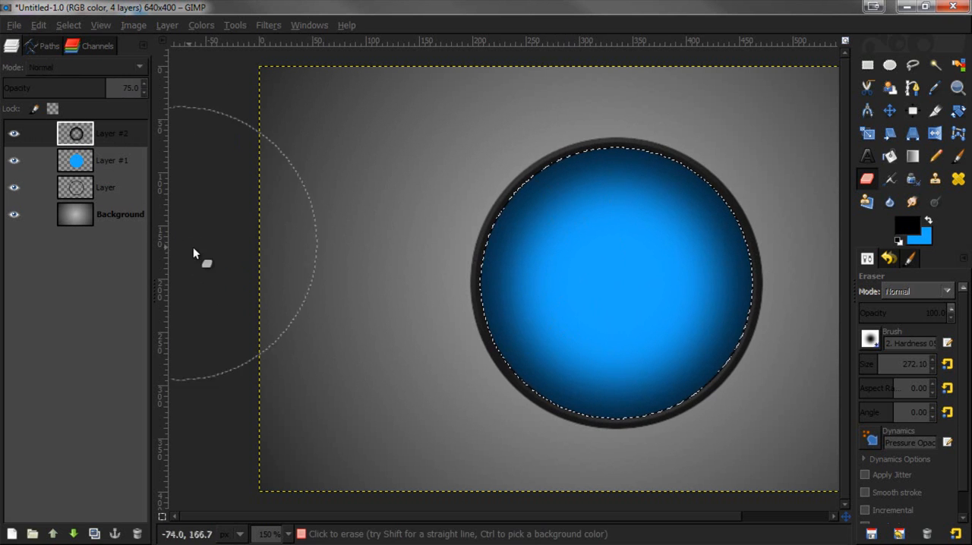
mouse_move(292, 170)
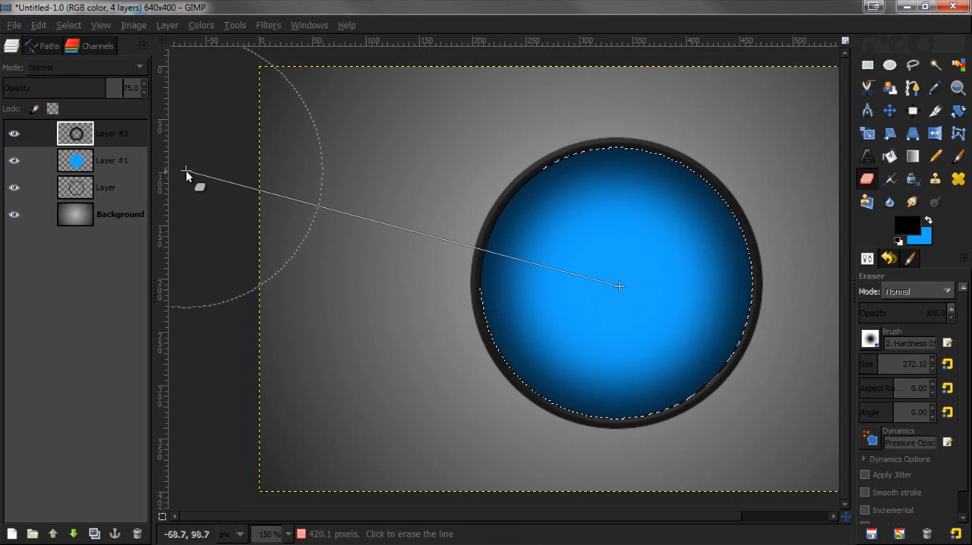
Clear the selection and make the blue disc layer active.
click(68, 24)
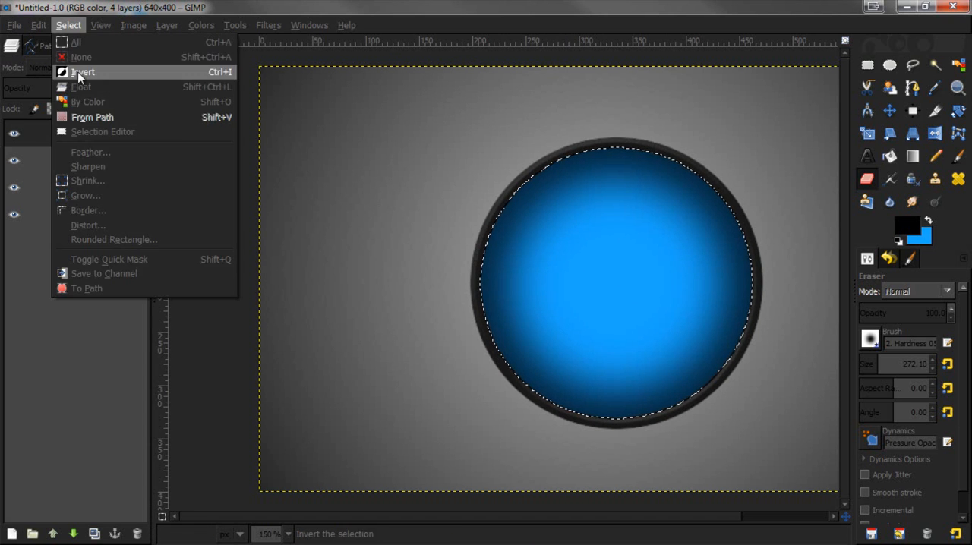
click(82, 58)
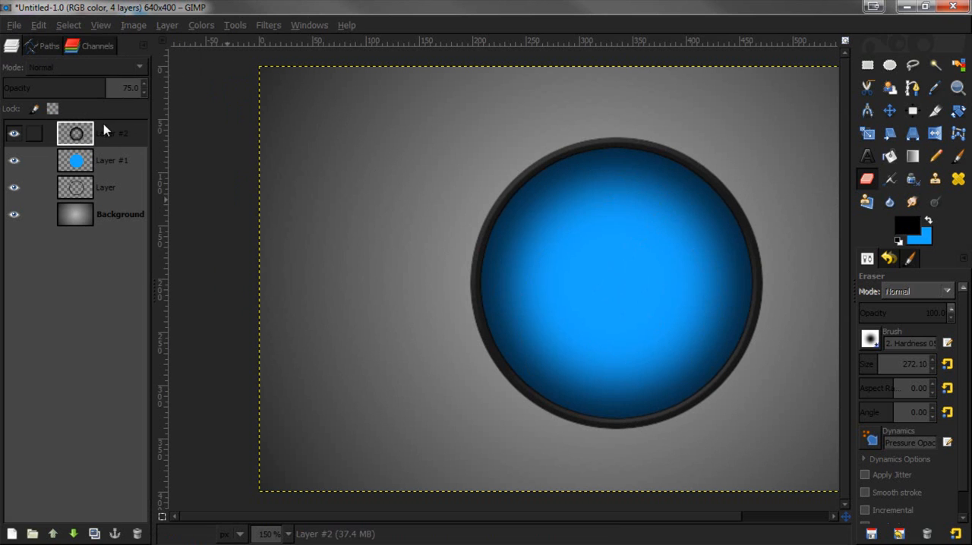
click(112, 161)
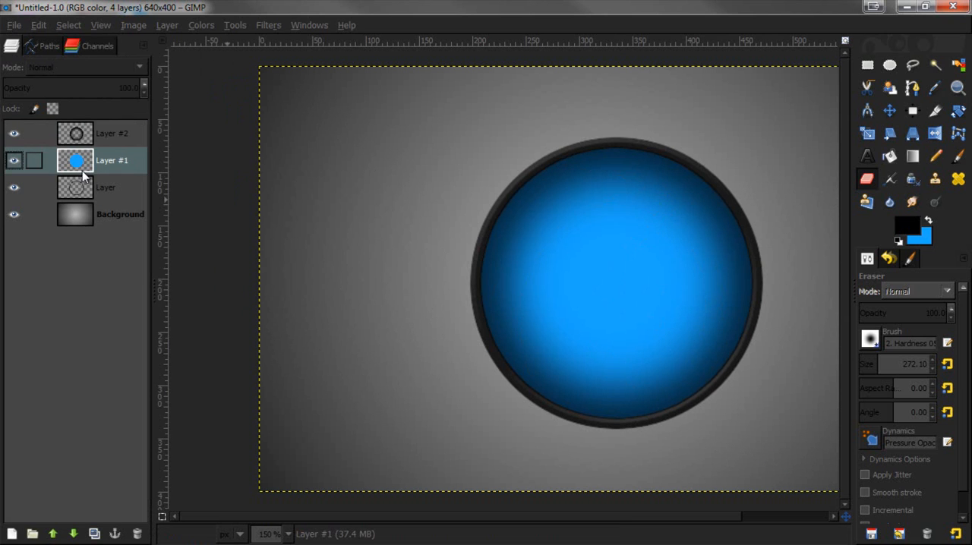
Keep the shading layer above the blue disc and add a new transparent highlight layer.
click(73, 534)
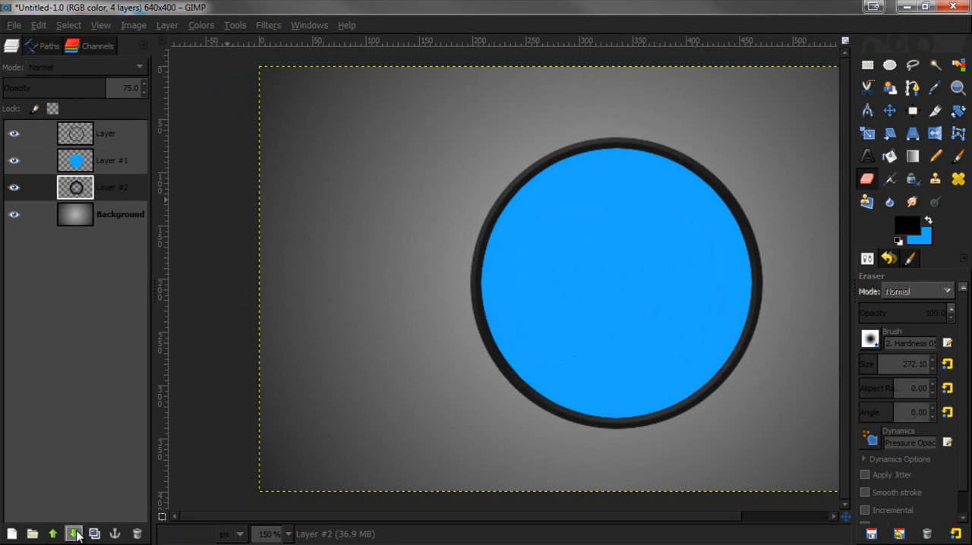
click(73, 534)
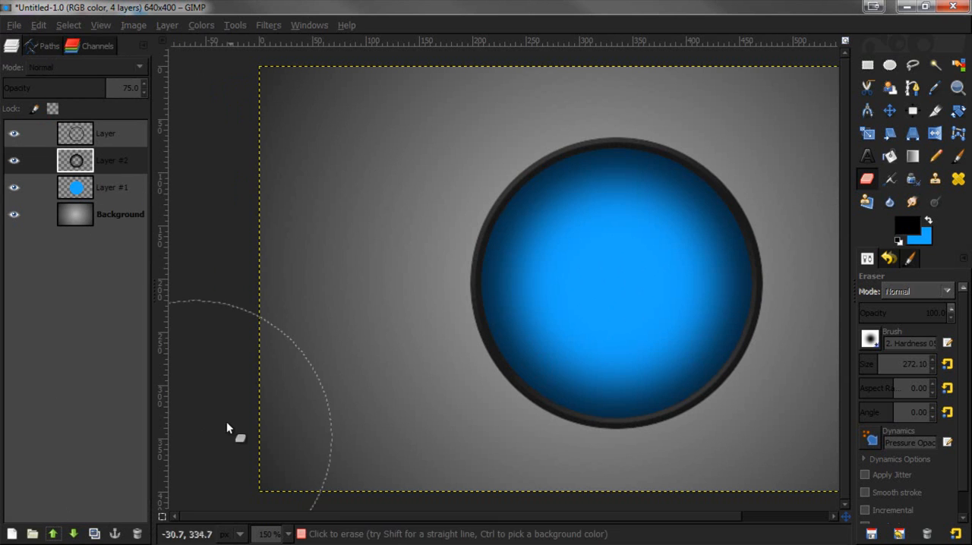
mouse_move(638, 361)
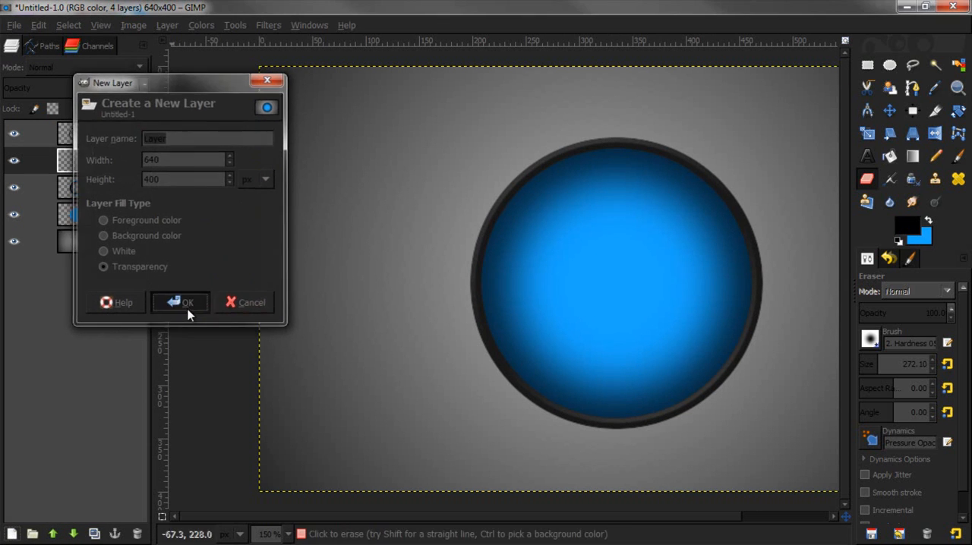
click(180, 303)
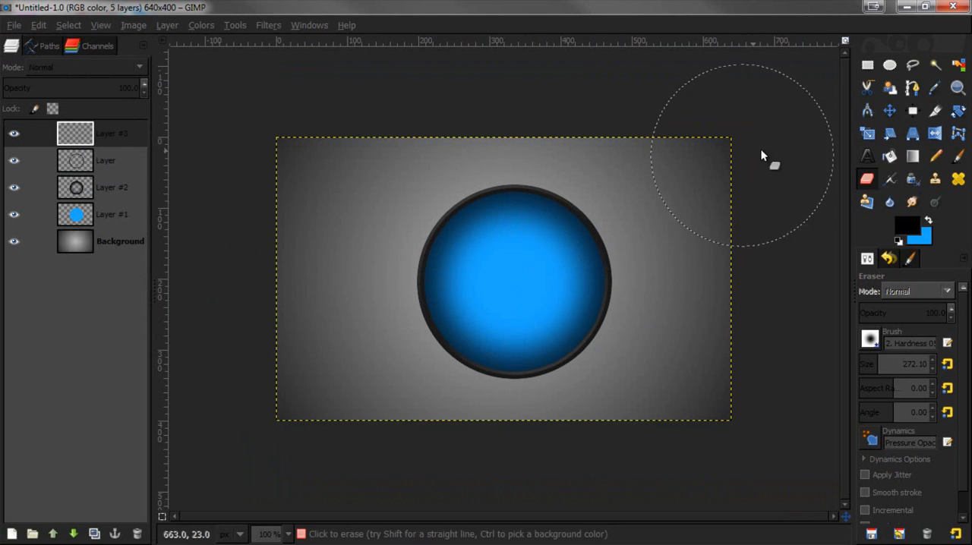
With Fixed aspect off, draw a wide ellipse selection across the orb's upper half.
click(890, 65)
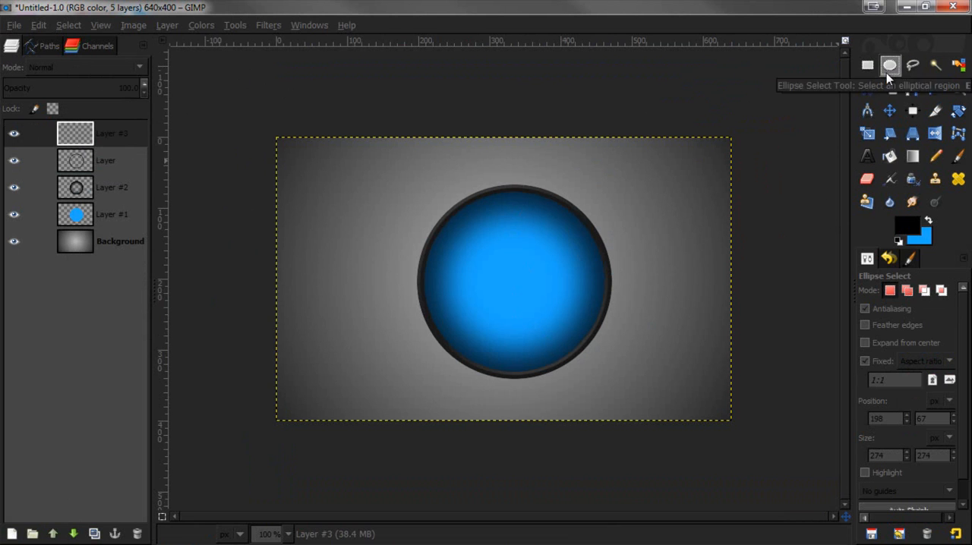
click(865, 362)
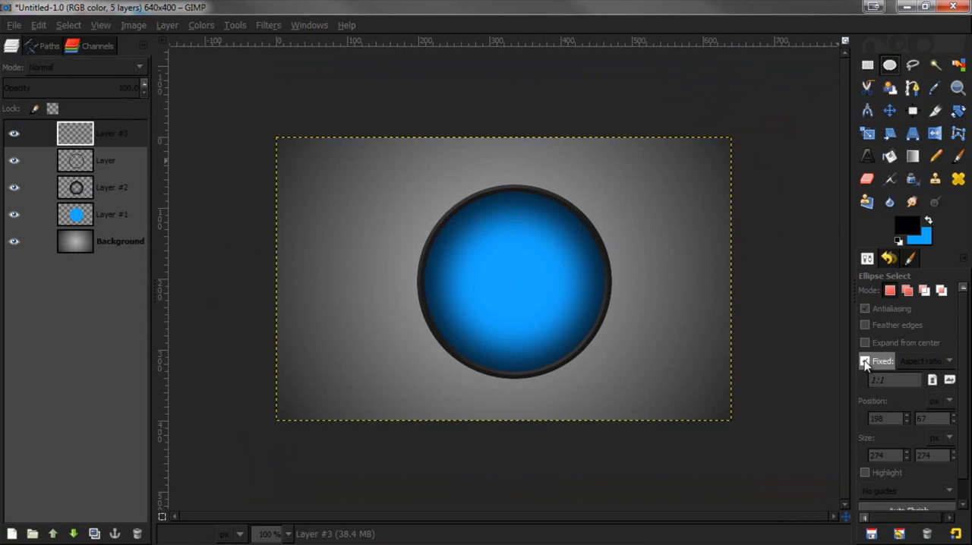
mouse_move(865, 361)
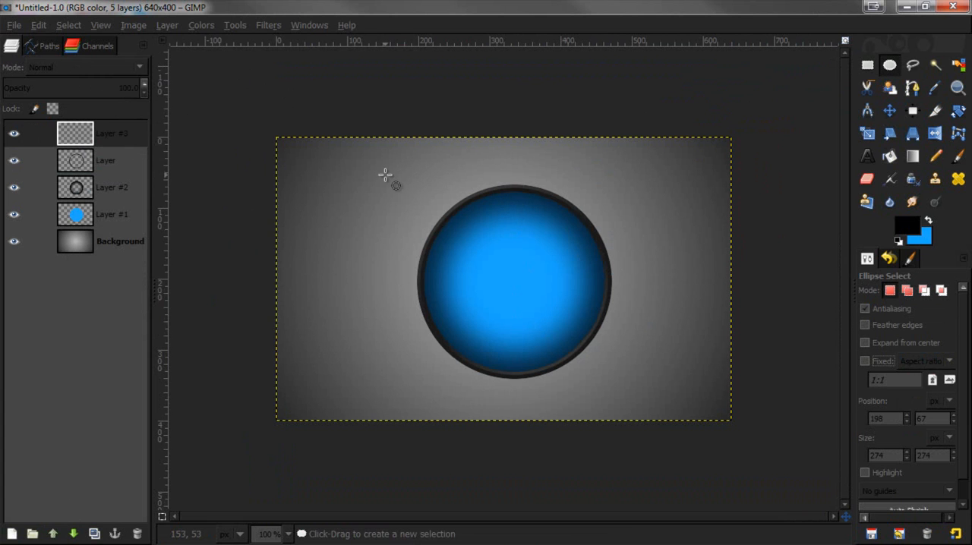
drag(383, 173, 574, 268)
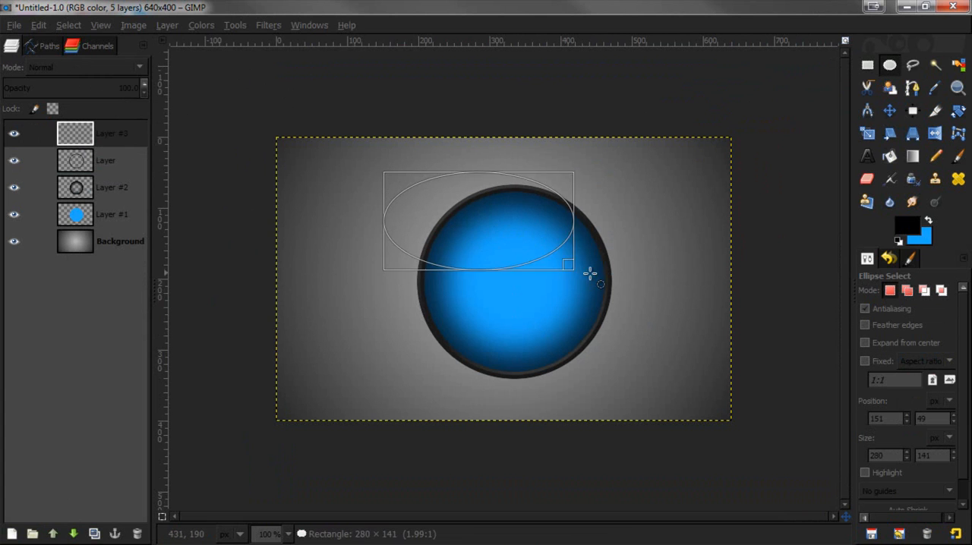
drag(570, 266, 641, 275)
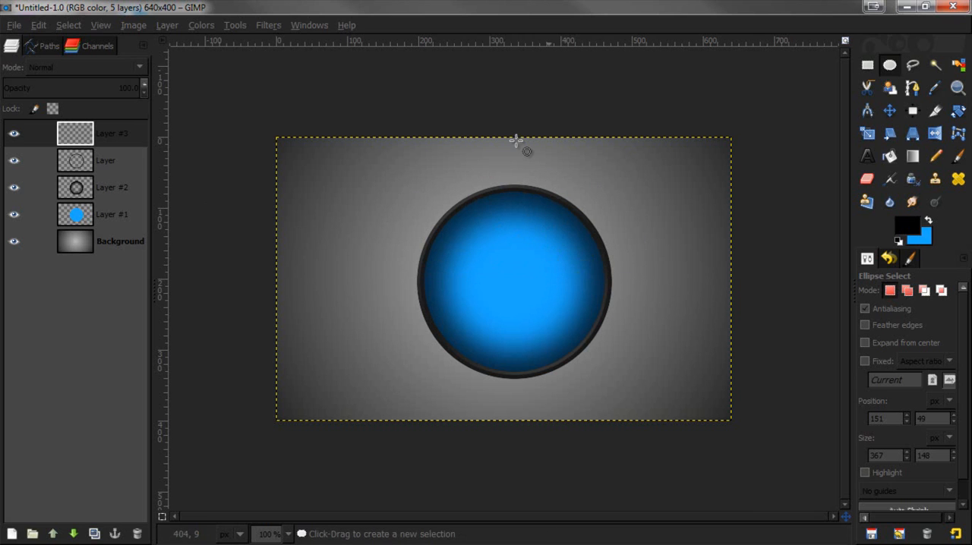
click(107, 161)
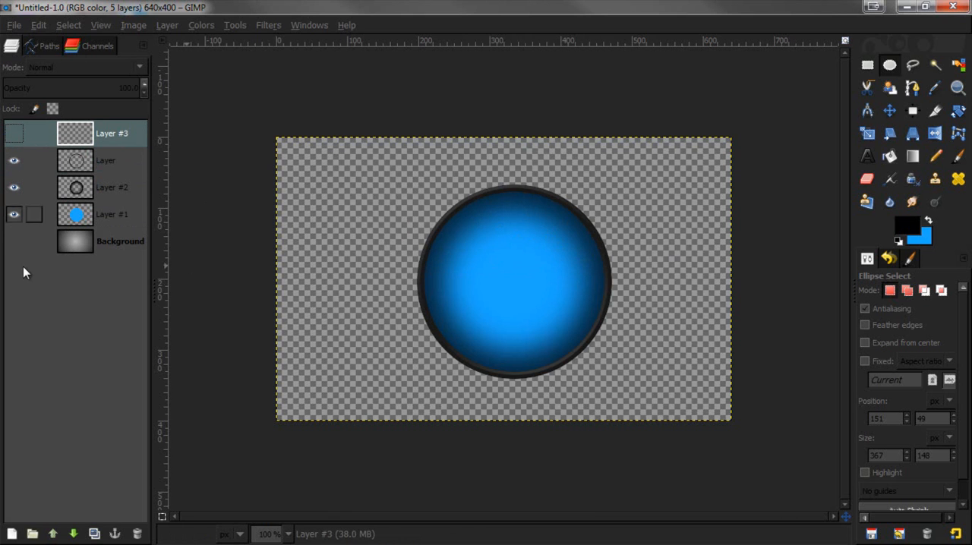
Merge the visible ring, blue disc and shading layers into one orb layer.
right_click(112, 188)
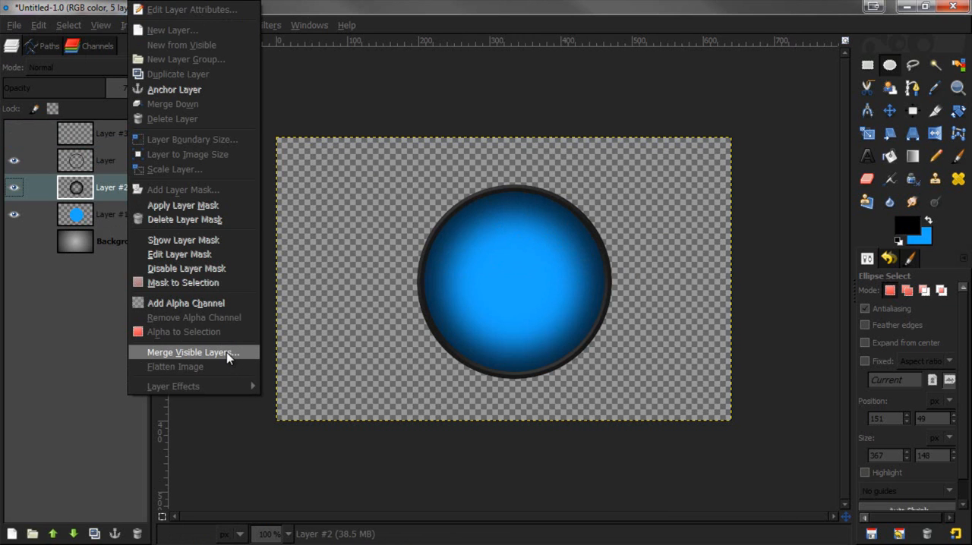
click(193, 353)
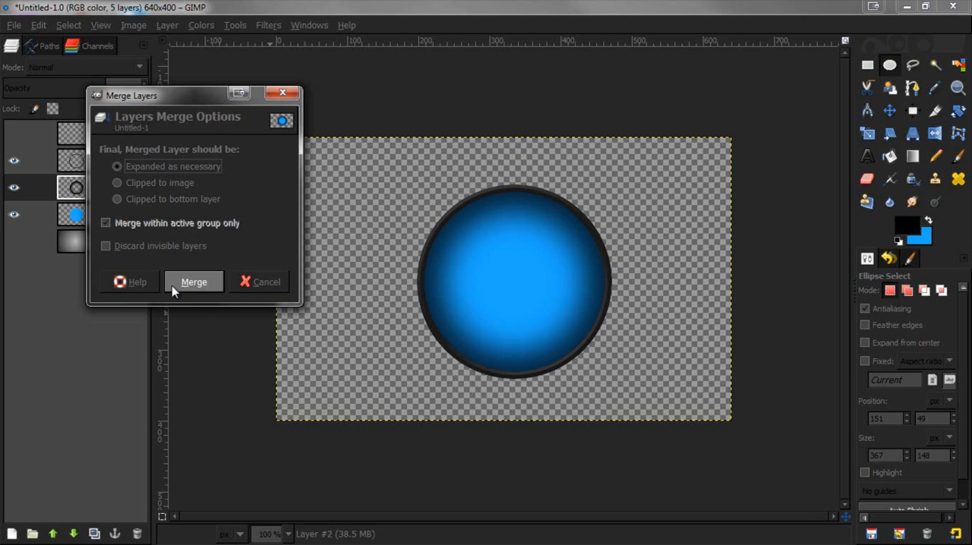
click(194, 283)
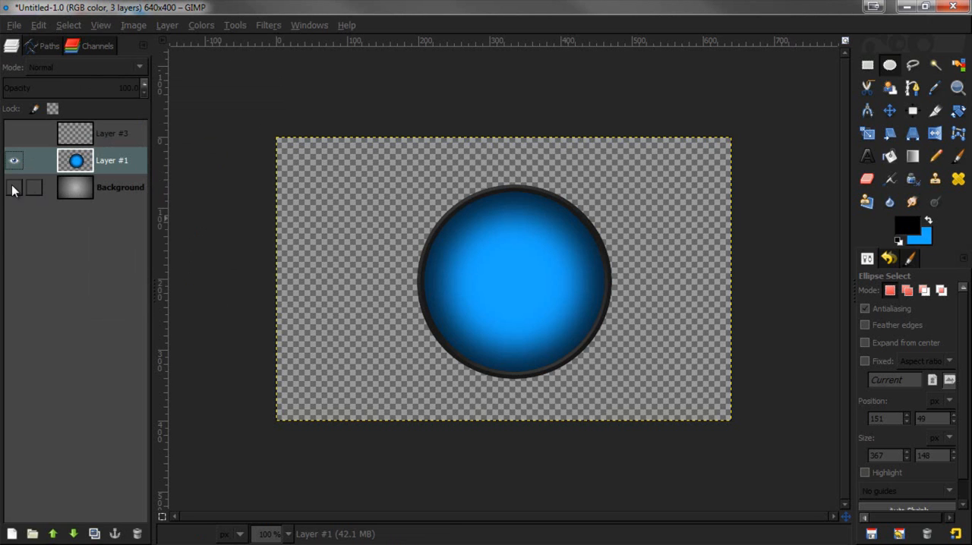
Toggle the background layer's eye icon so the gray gradient backdrop shows again.
click(14, 134)
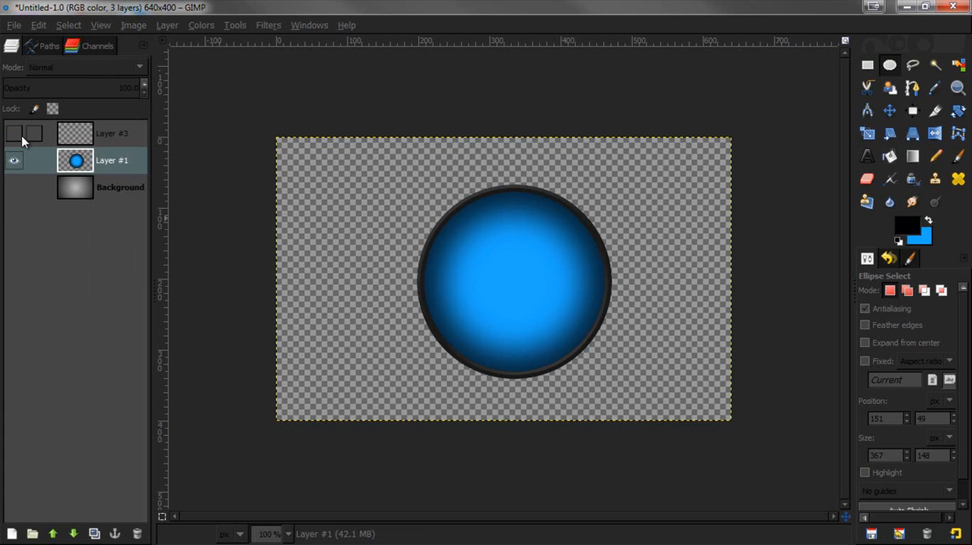
click(14, 134)
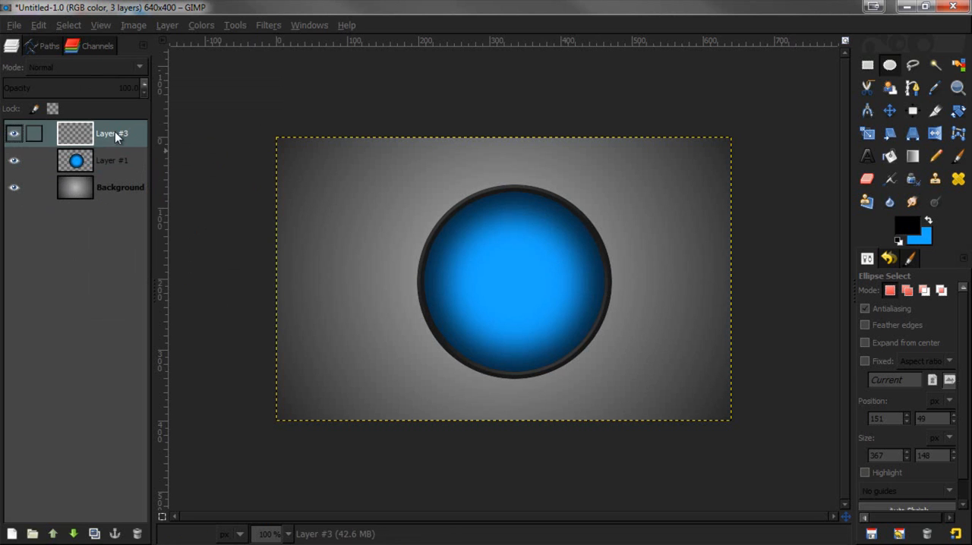
Select the orb's outline via alpha and set Ellipse Select to Intersect mode.
click(112, 161)
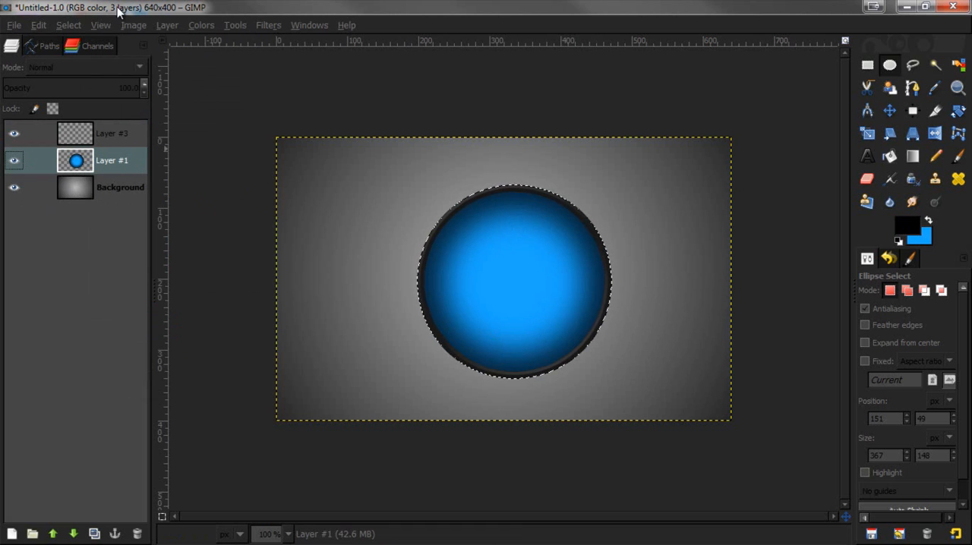
click(110, 134)
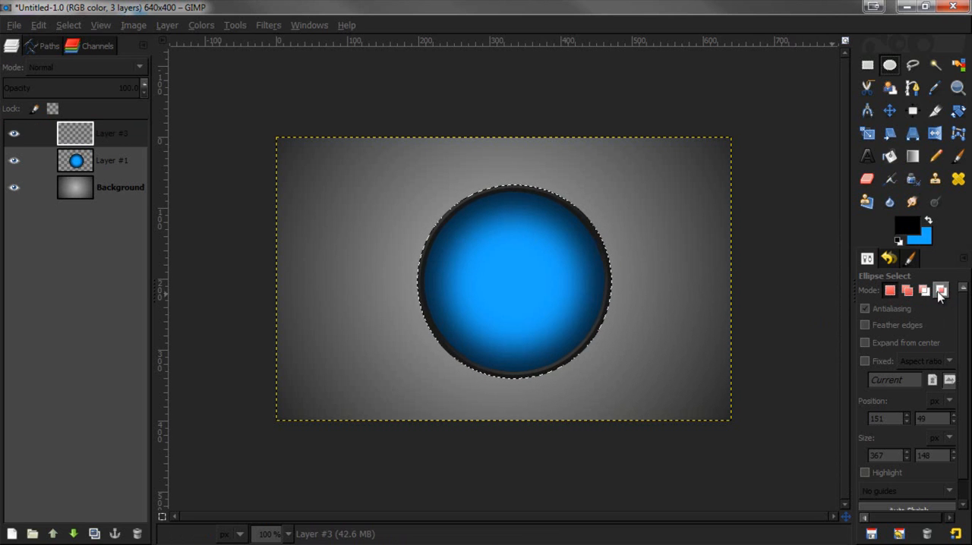
mouse_move(942, 290)
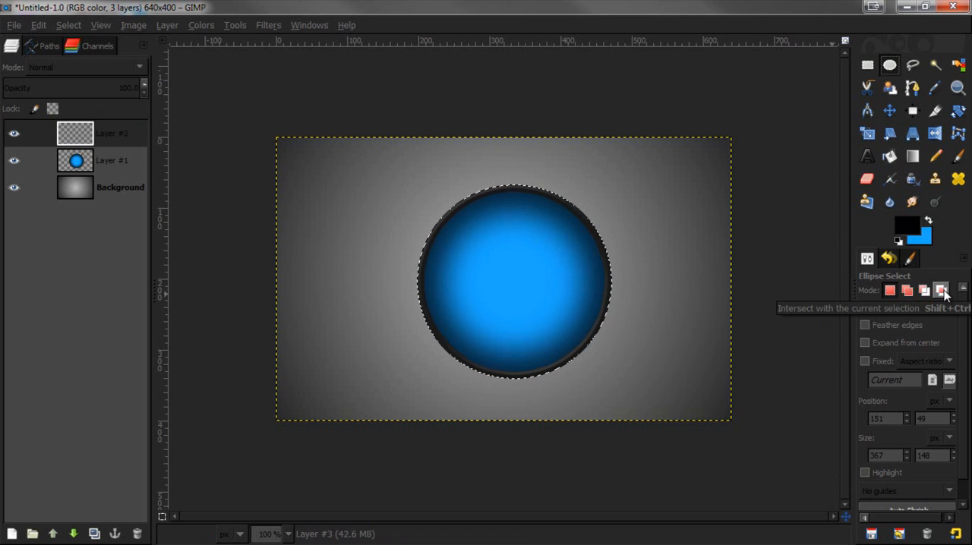
click(942, 290)
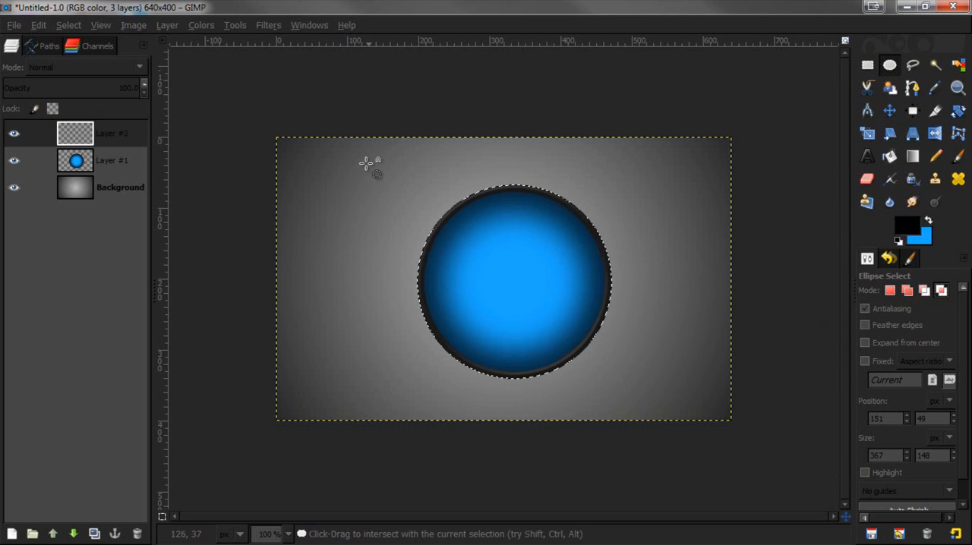
Drag and reshape an intersecting ellipse so the selection covers only the orb's upper cap.
drag(367, 156, 600, 255)
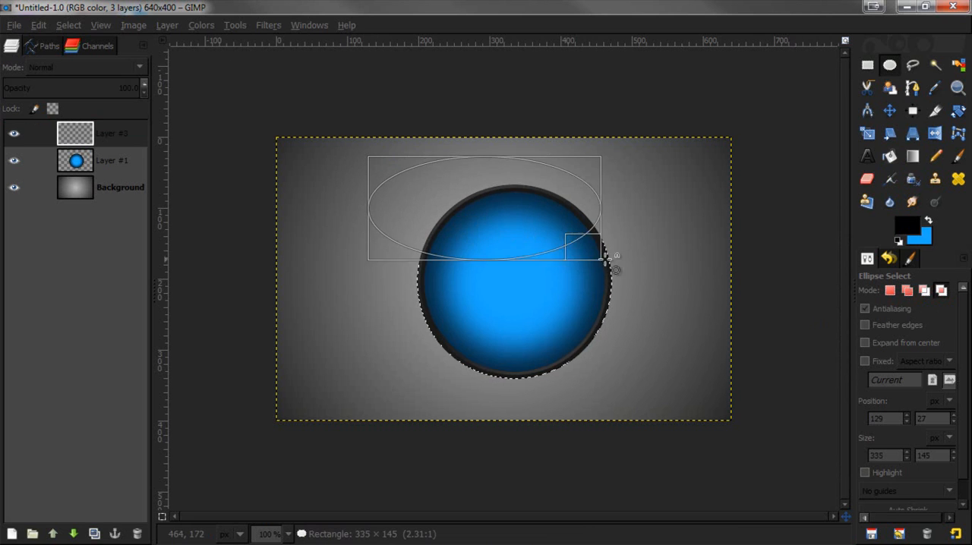
drag(605, 255, 670, 273)
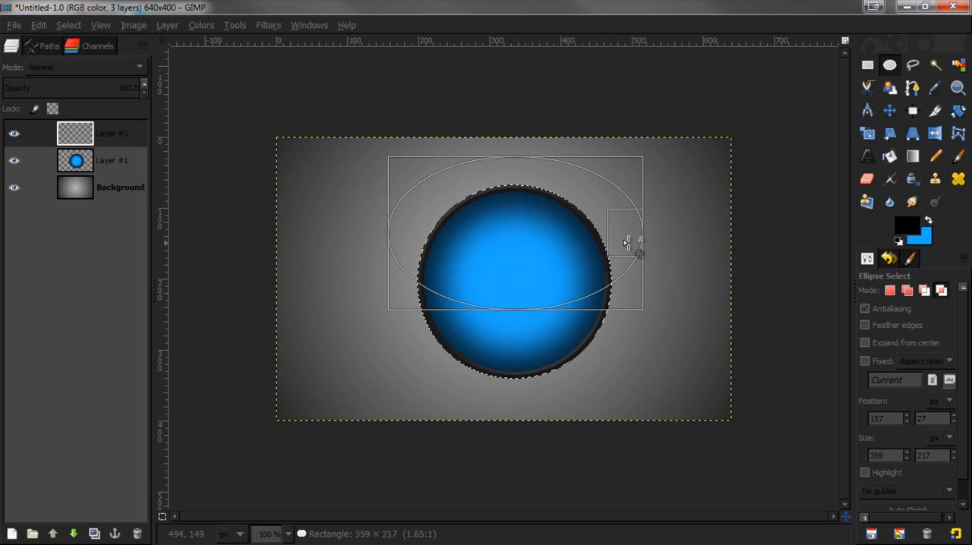
drag(623, 241, 520, 288)
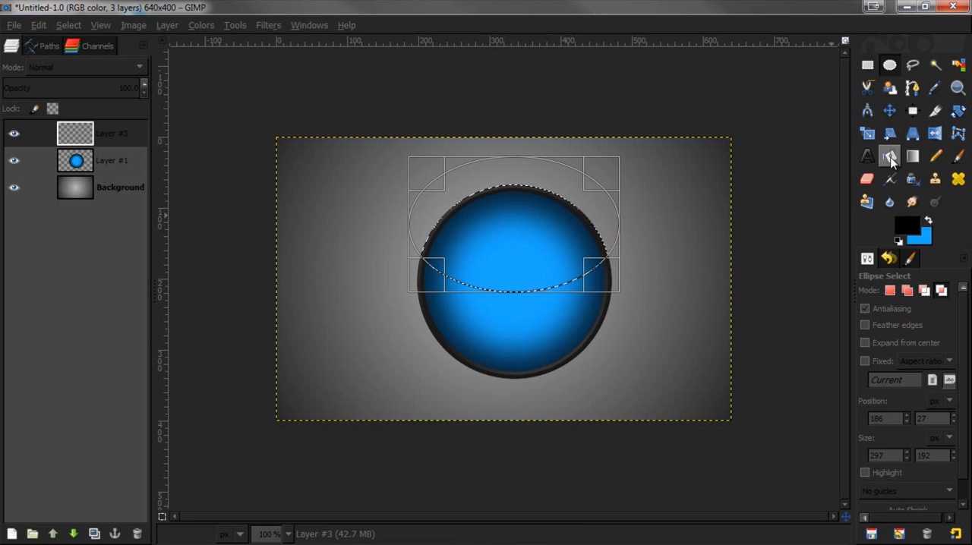
Bucket-fill the upper-cap selection with a light cyan foreground colour.
click(890, 157)
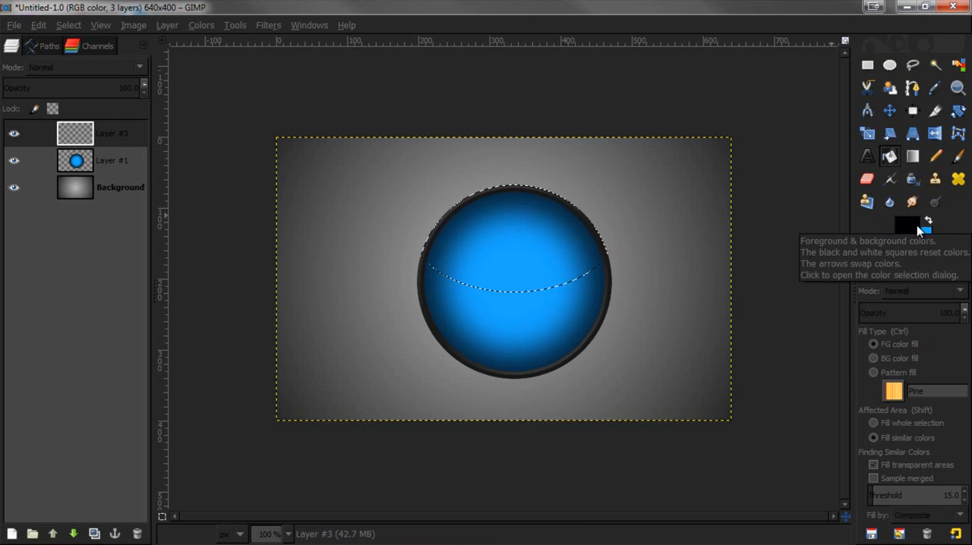
click(905, 221)
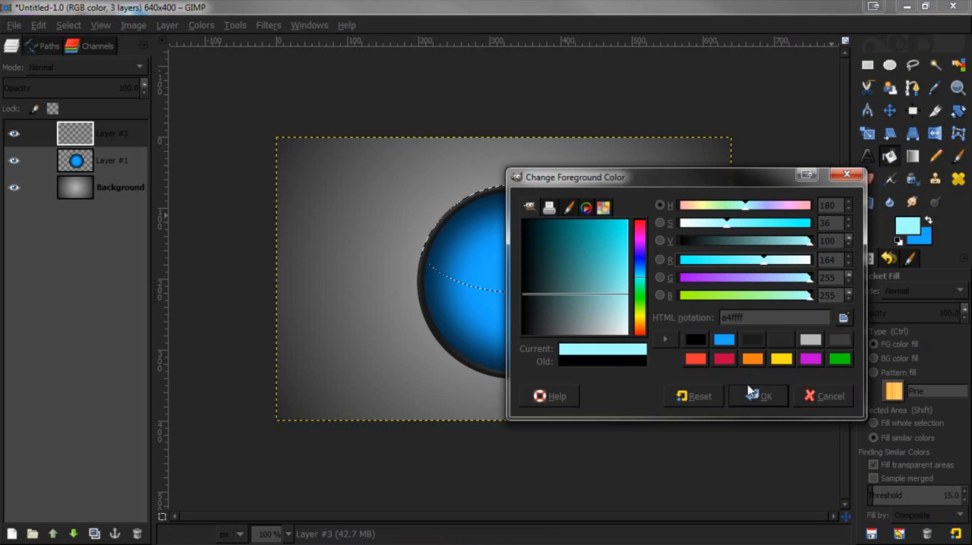
click(758, 394)
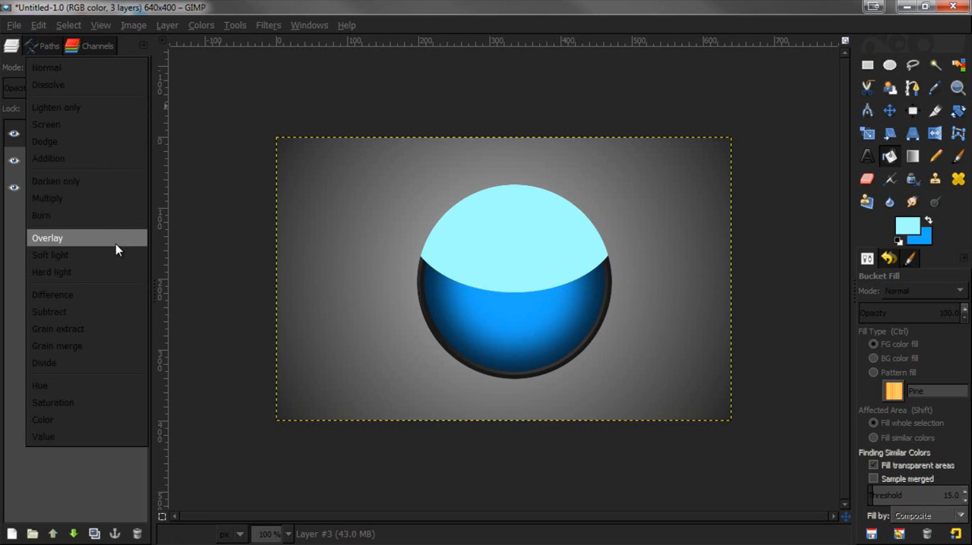
Blend the highlight layer with Soft light mode and lower its opacity to a faint sheen.
click(50, 255)
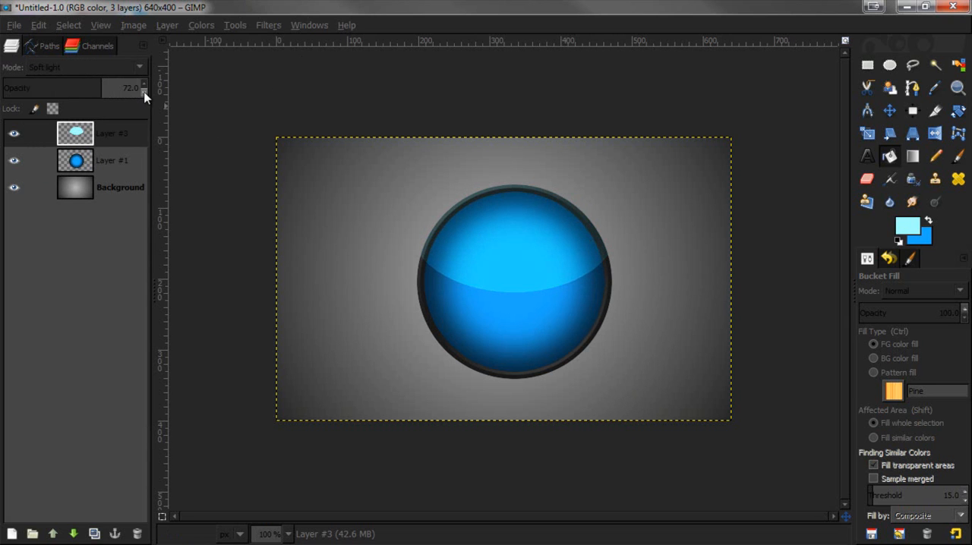
drag(121, 88, 91, 88)
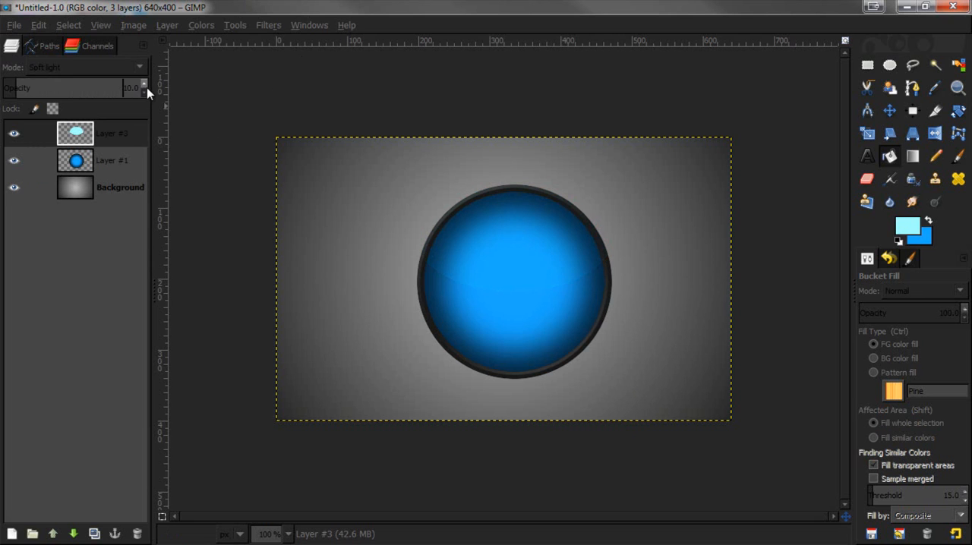
click(144, 86)
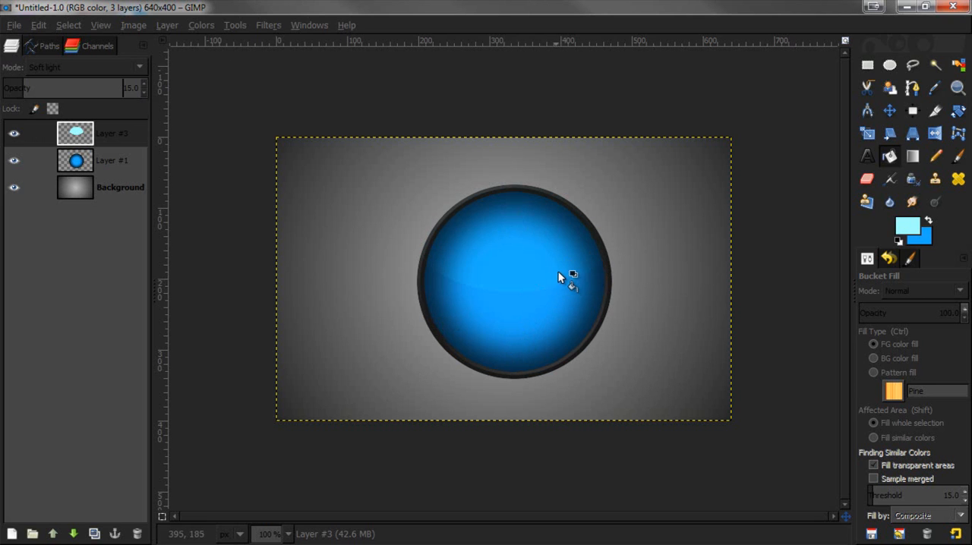
Add a new transparent layer above the orb for the letter.
click(110, 161)
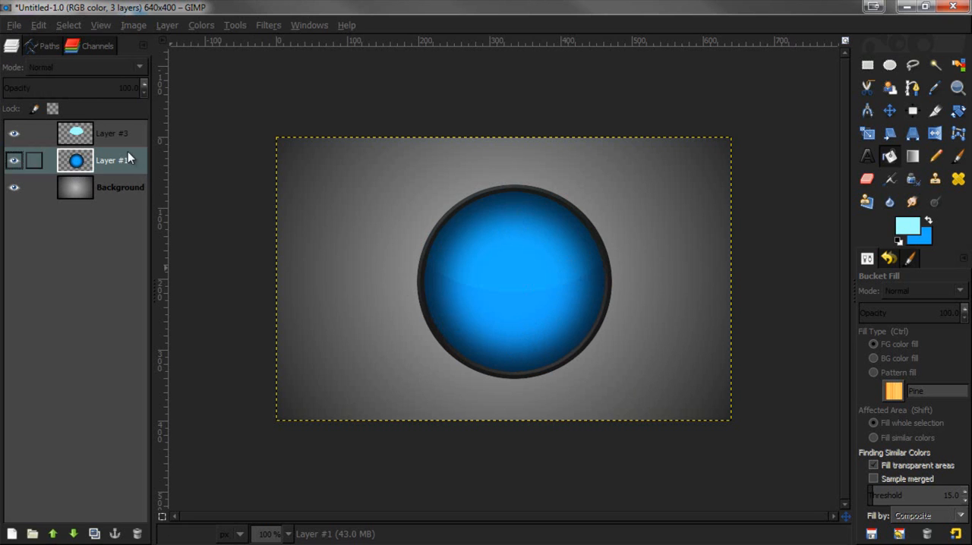
click(167, 24)
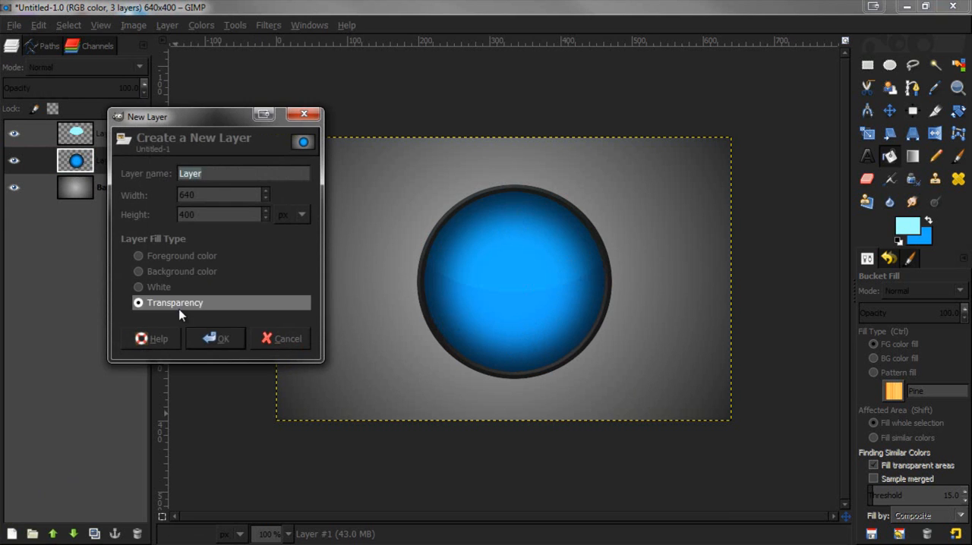
click(222, 338)
text(V)
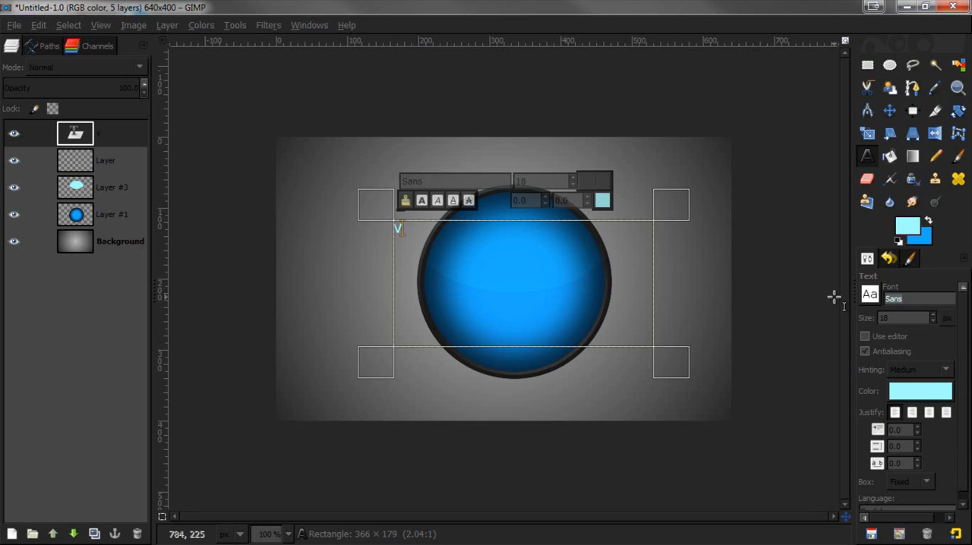
Type a dark blue letter V in the Red Rocket font and move it onto the orb's centre.
text(rock)
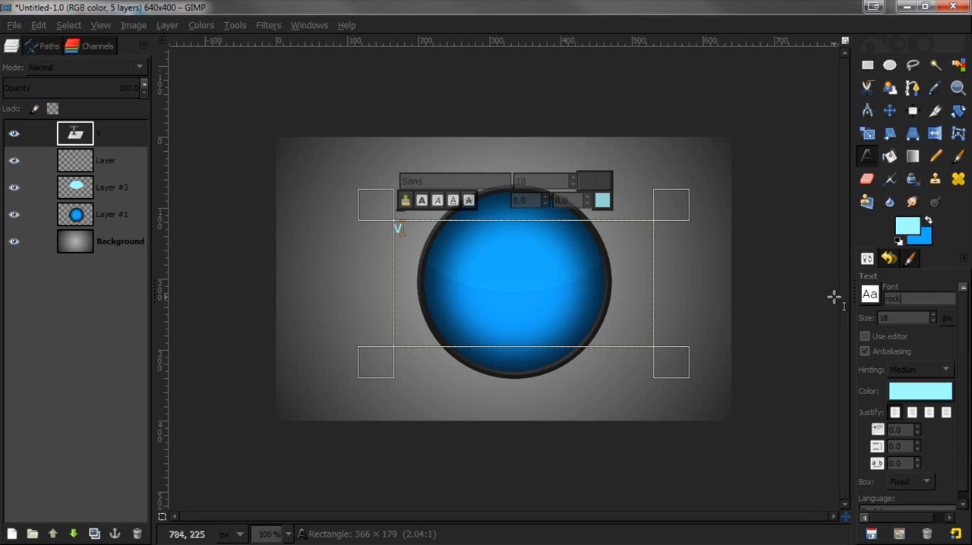
mouse_move(717, 336)
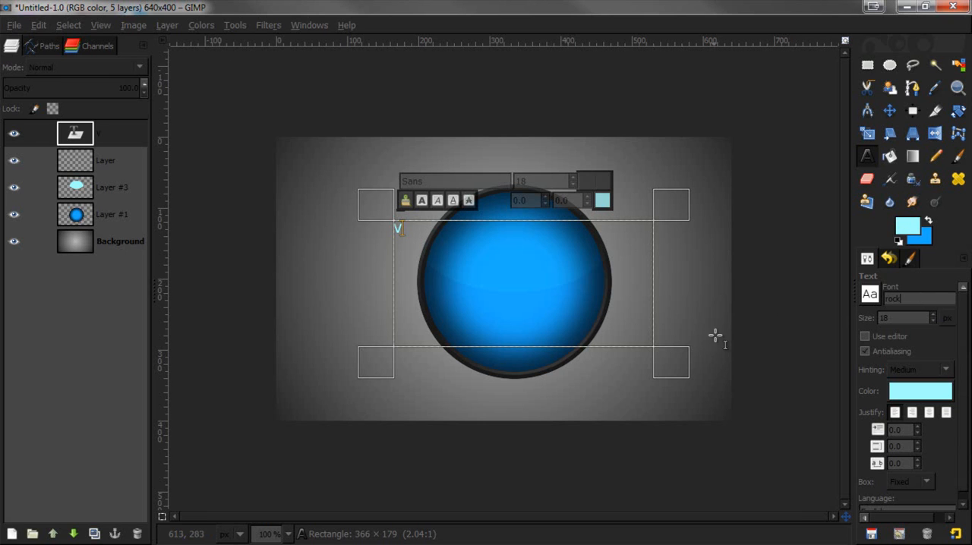
text(rod)
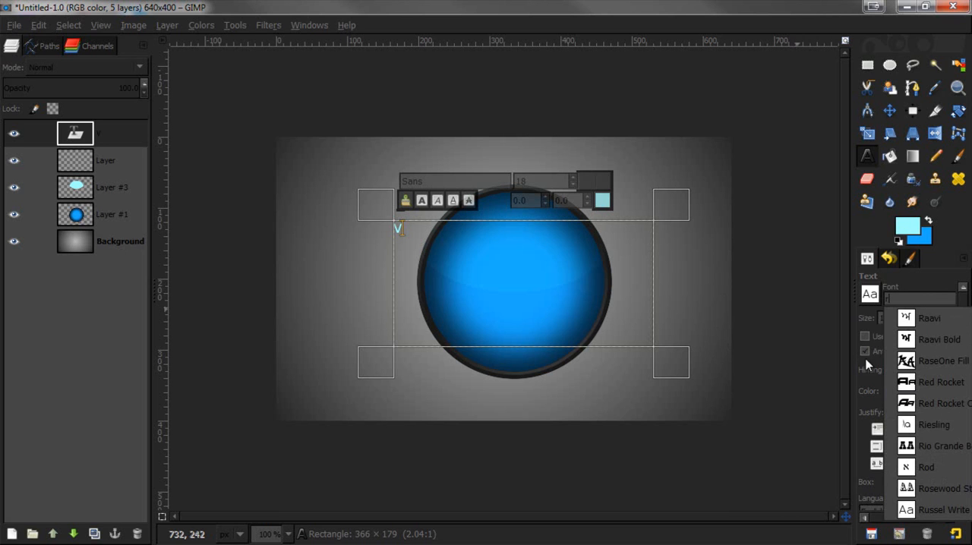
click(941, 383)
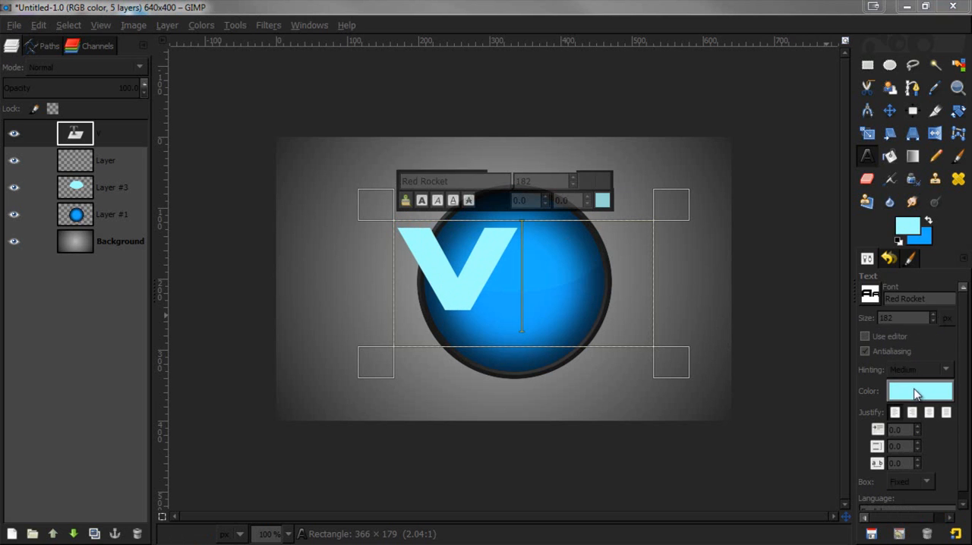
click(920, 390)
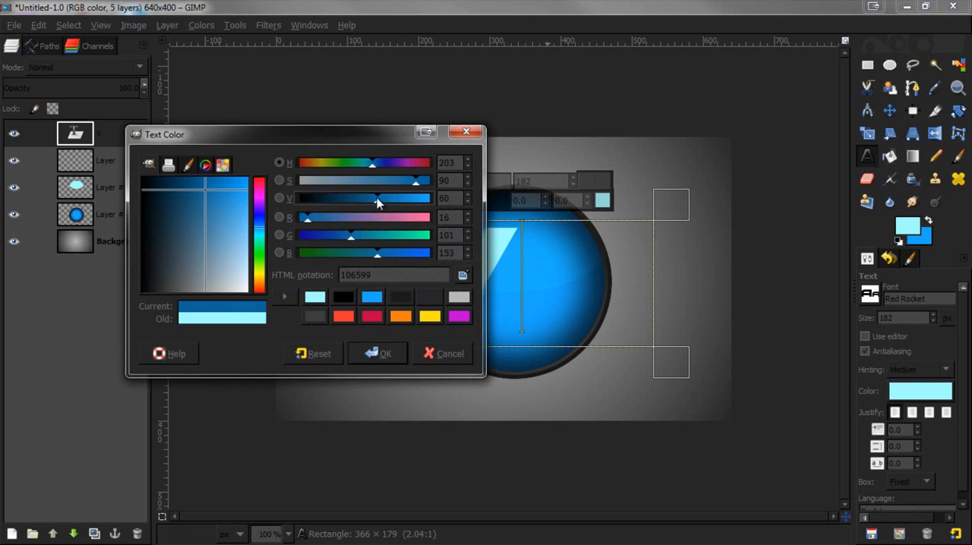
click(377, 353)
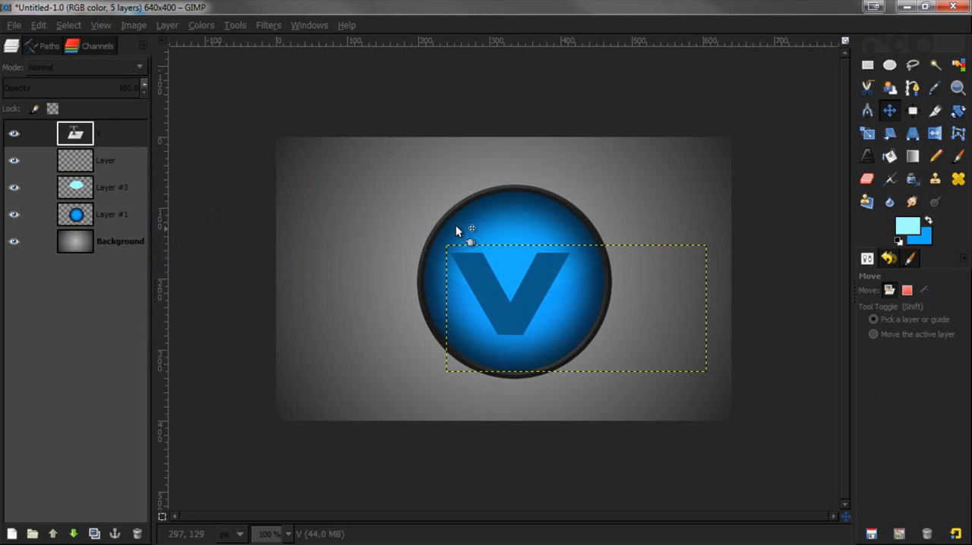
drag(456, 231, 532, 285)
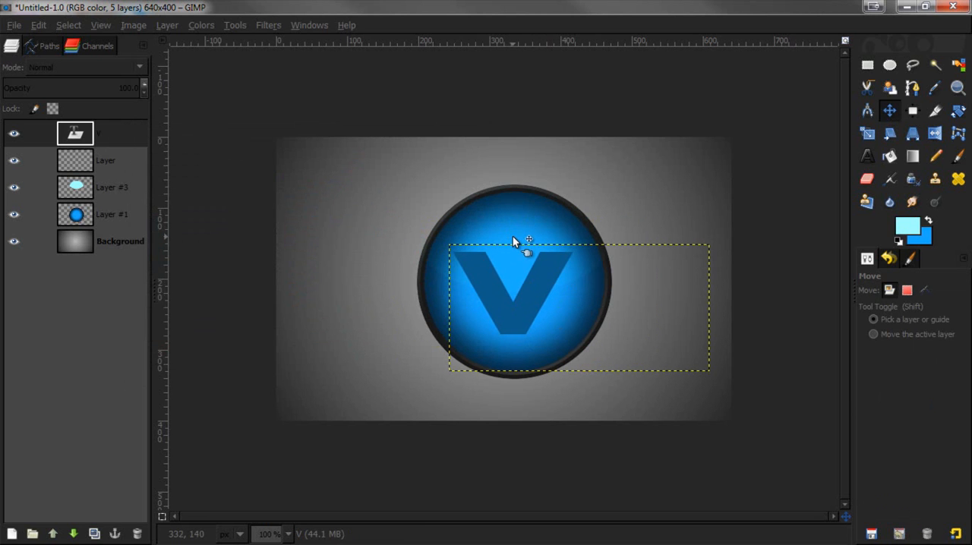
mouse_move(729, 255)
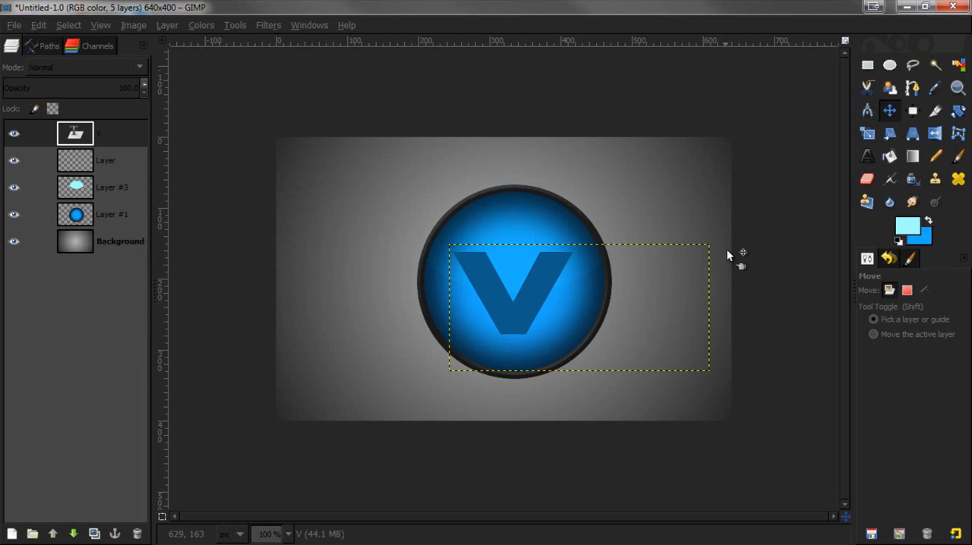